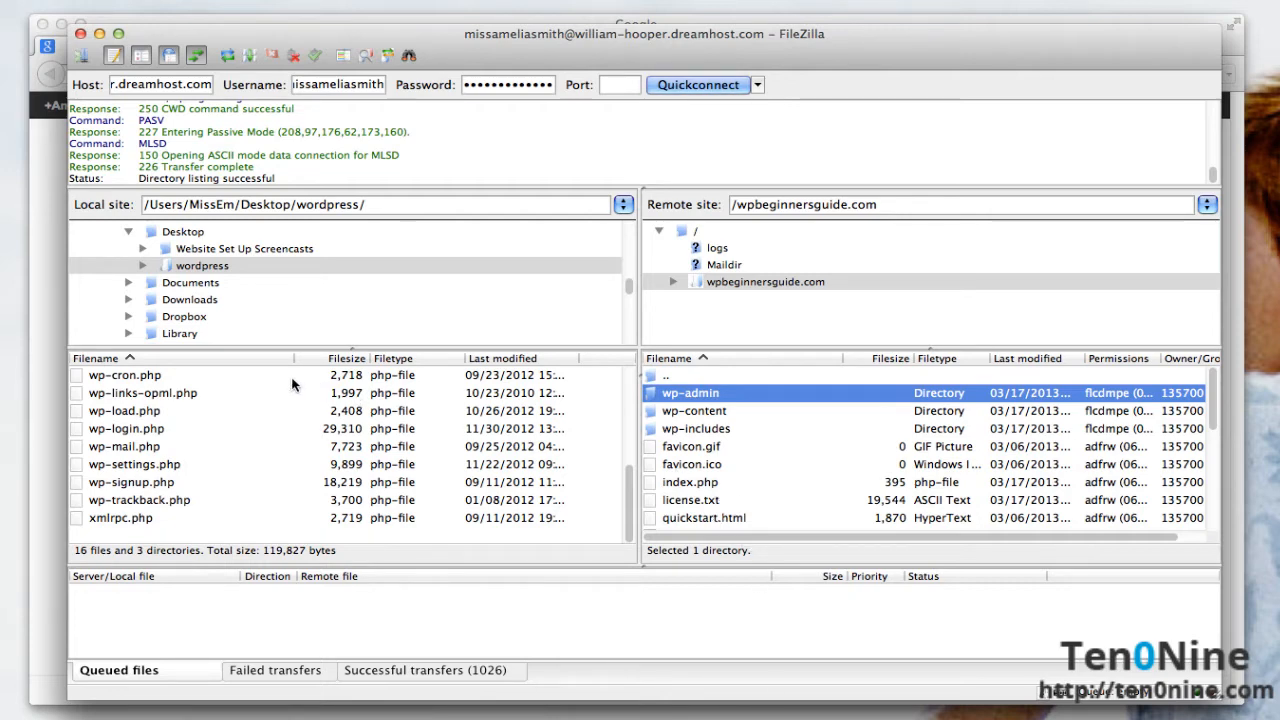
# Step: In the FTP client, compare local and remote files and check for failed or queued transfers
pyautogui.click(200, 264)
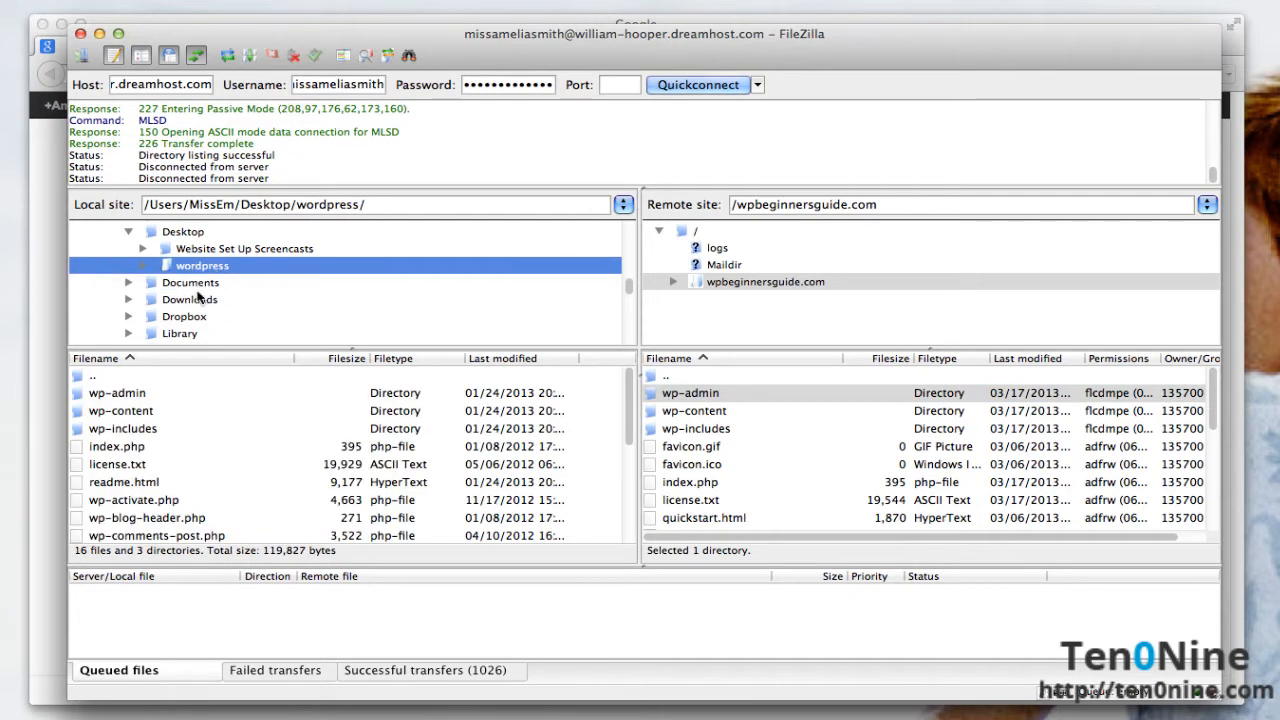
pyautogui.moveTo(774, 298)
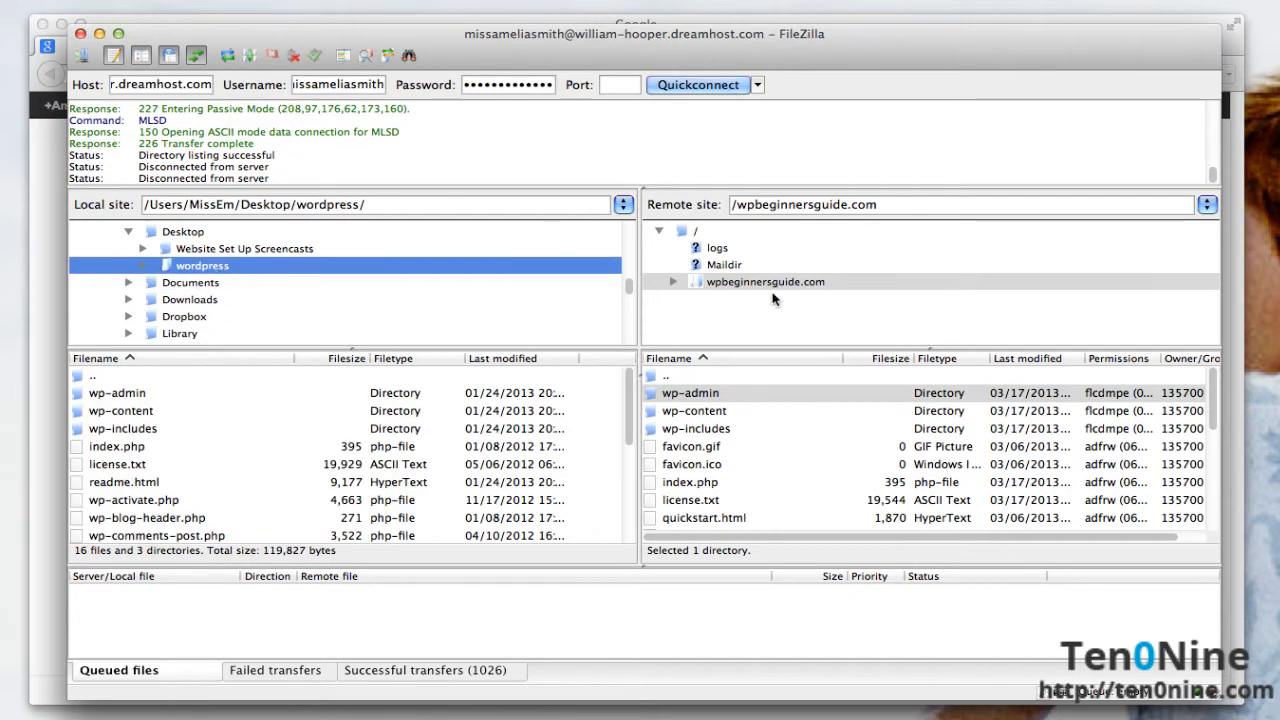
pyautogui.click(764, 280)
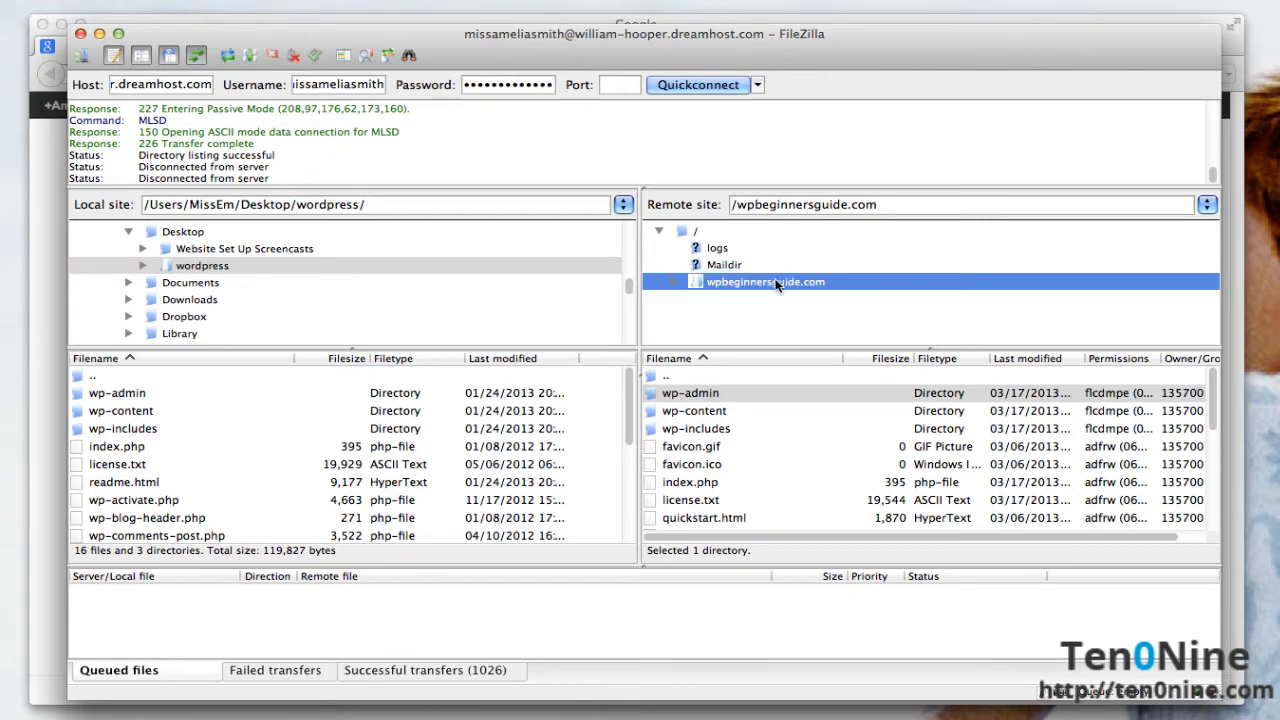
pyautogui.moveTo(756, 292)
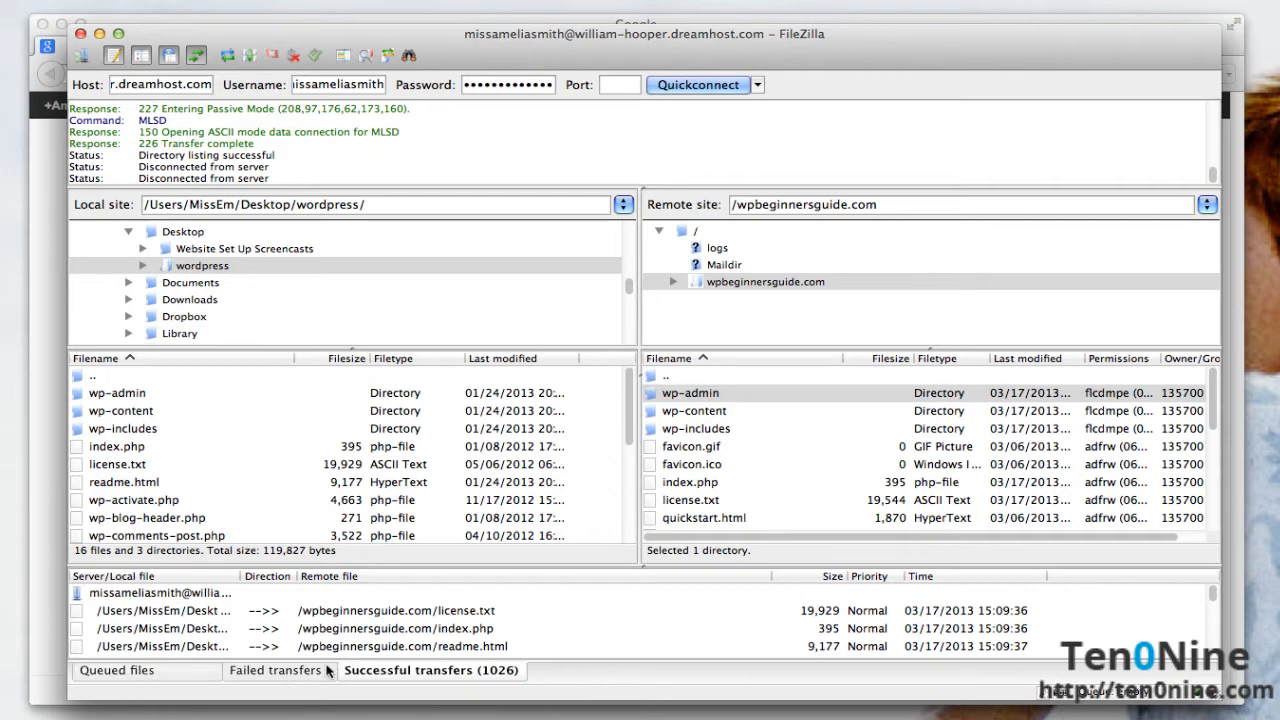
pyautogui.click(278, 670)
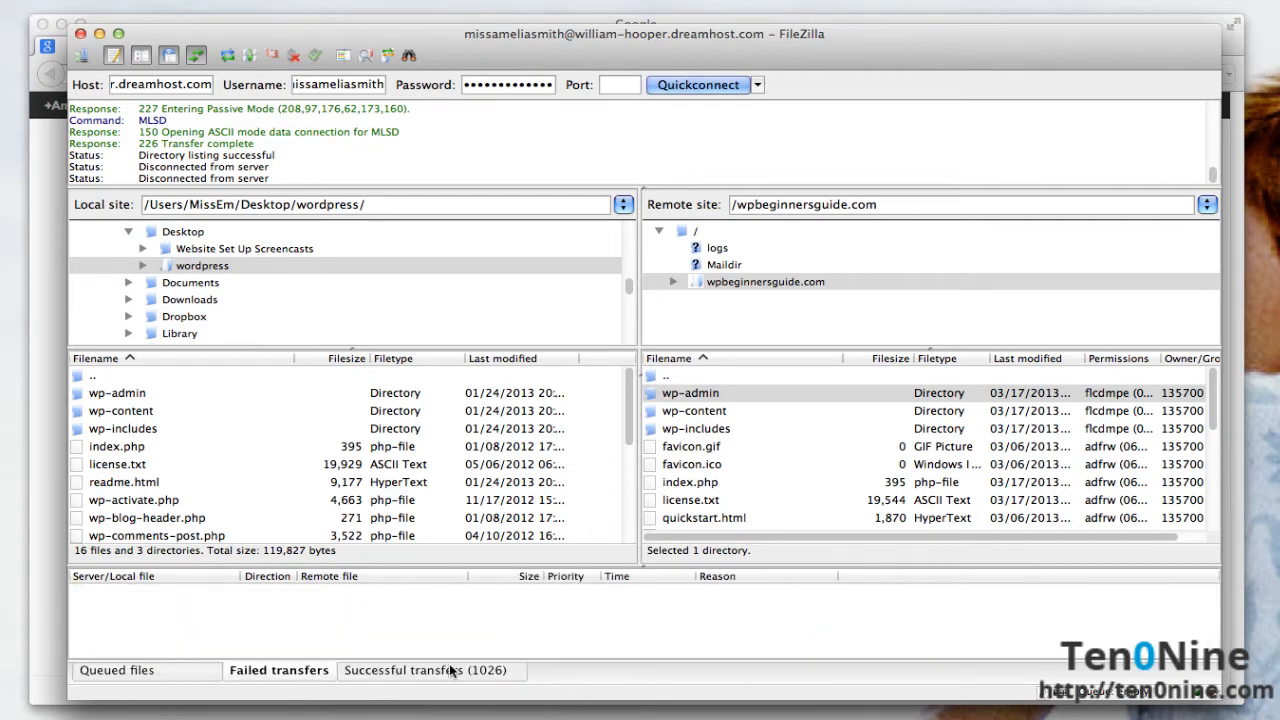
pyautogui.click(118, 670)
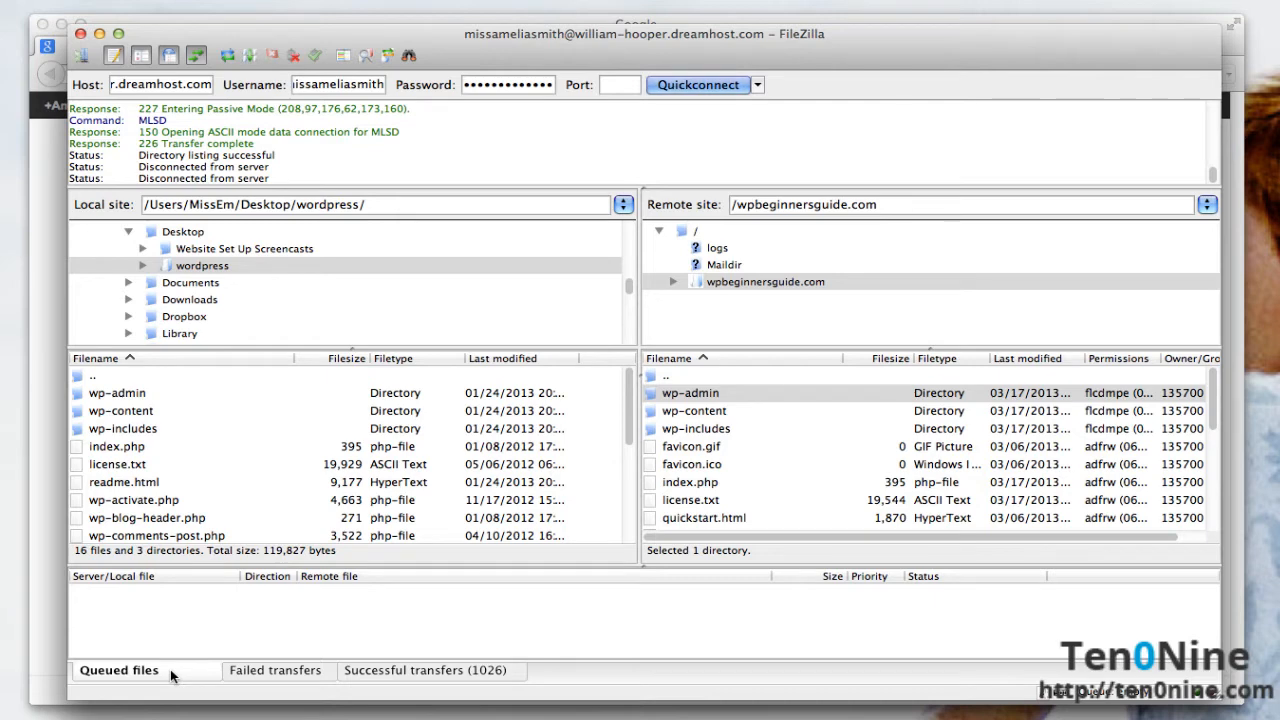
pyautogui.moveTo(388, 296)
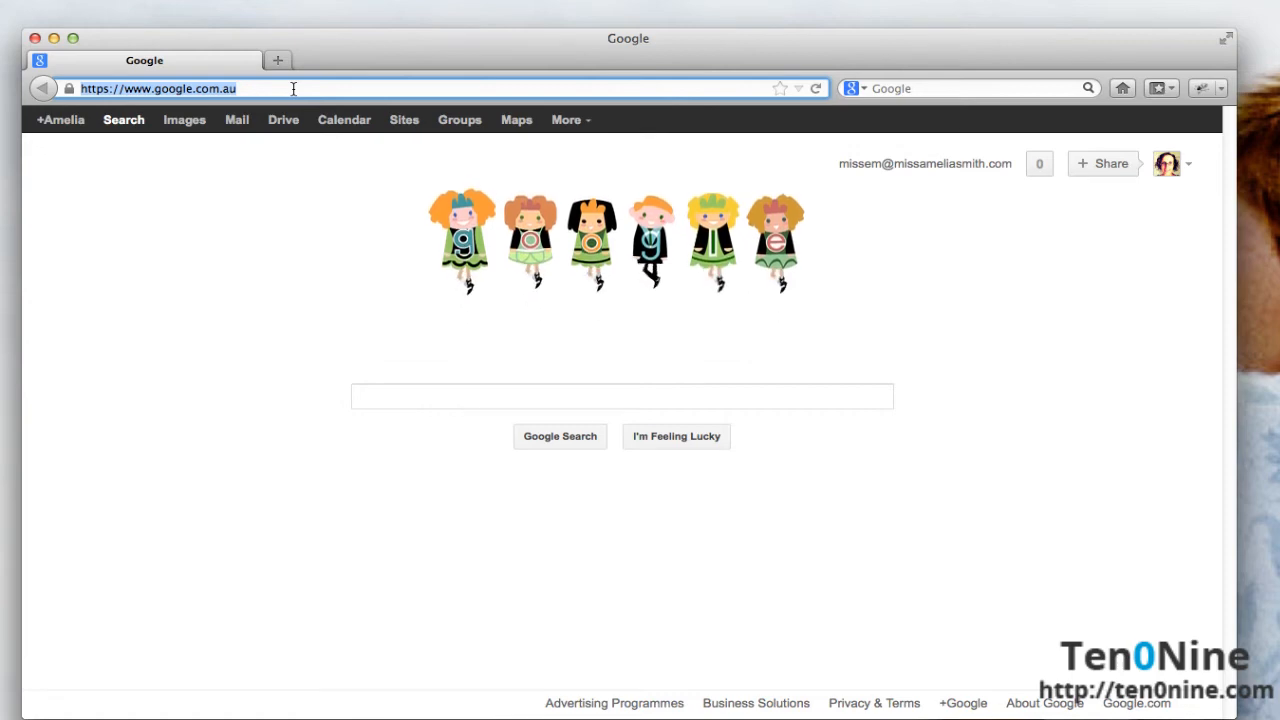
# Step: Load wpbeginnersguide.com/wp-admin/install.php in Firefox
pyautogui.write('wpbeginnersg')
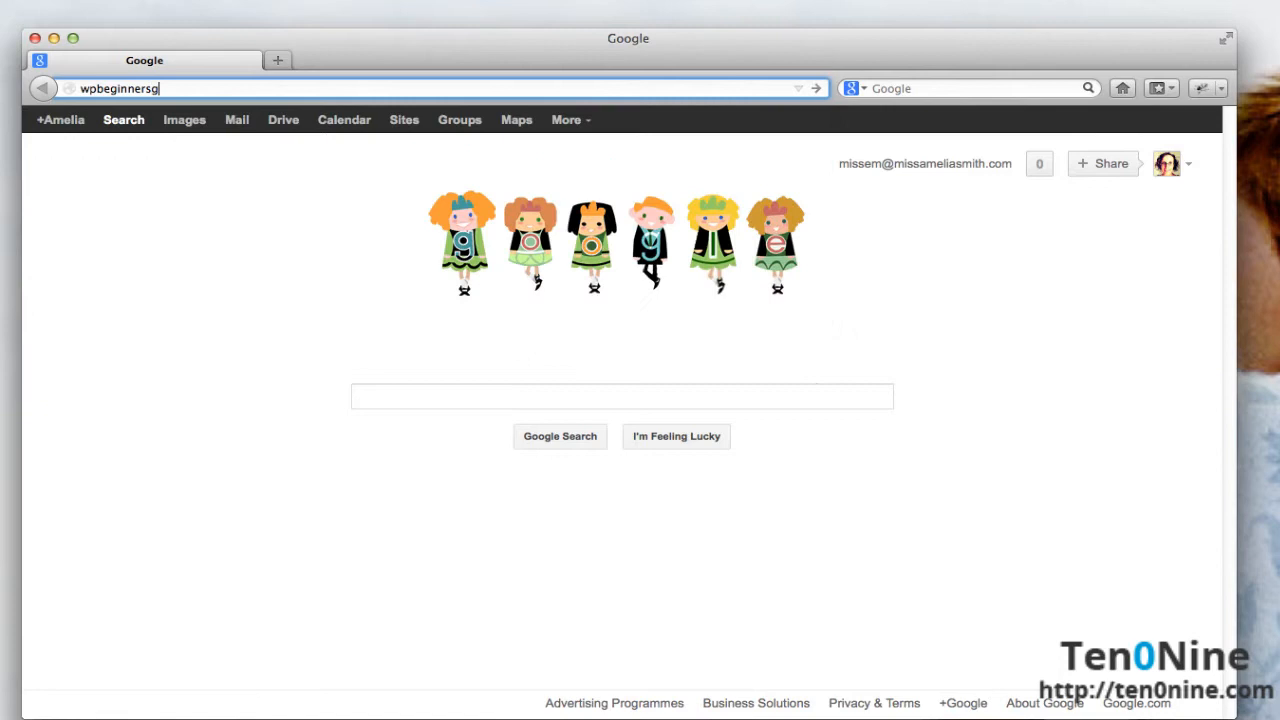
pyautogui.write('uide.com')
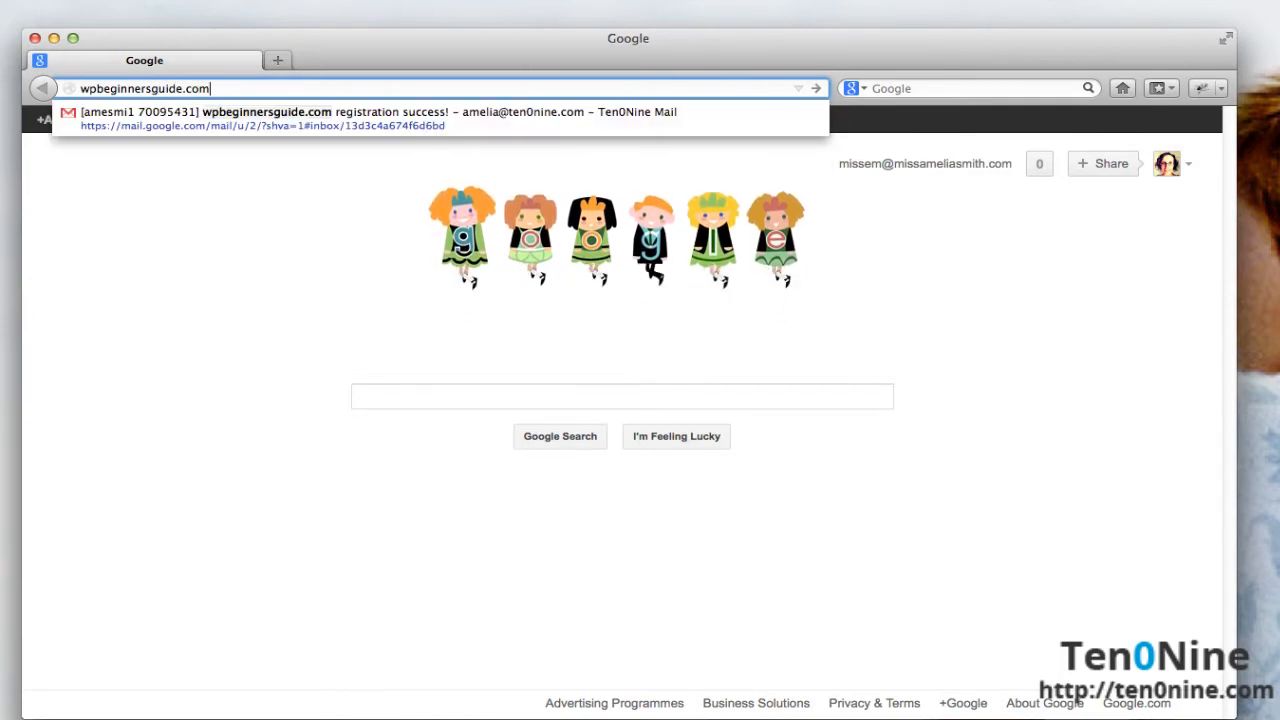
pyautogui.press('Return')
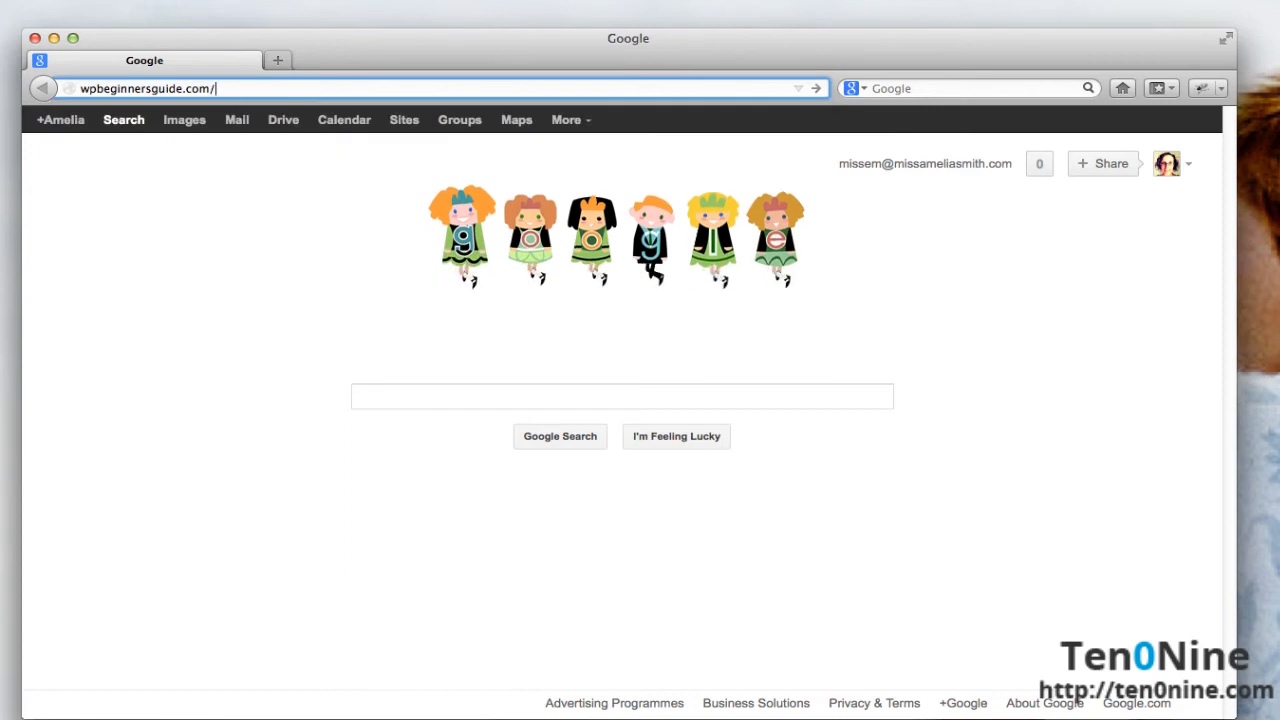
pyautogui.write('wp')
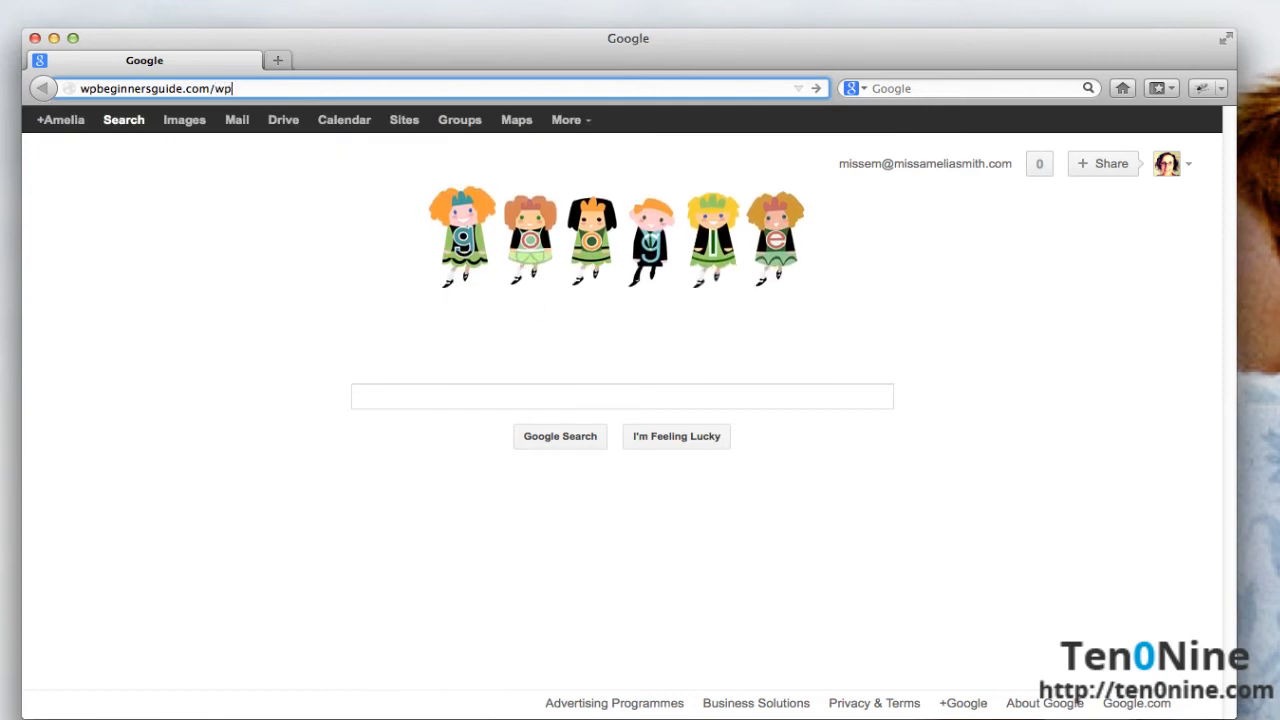
pyautogui.write('-admin')
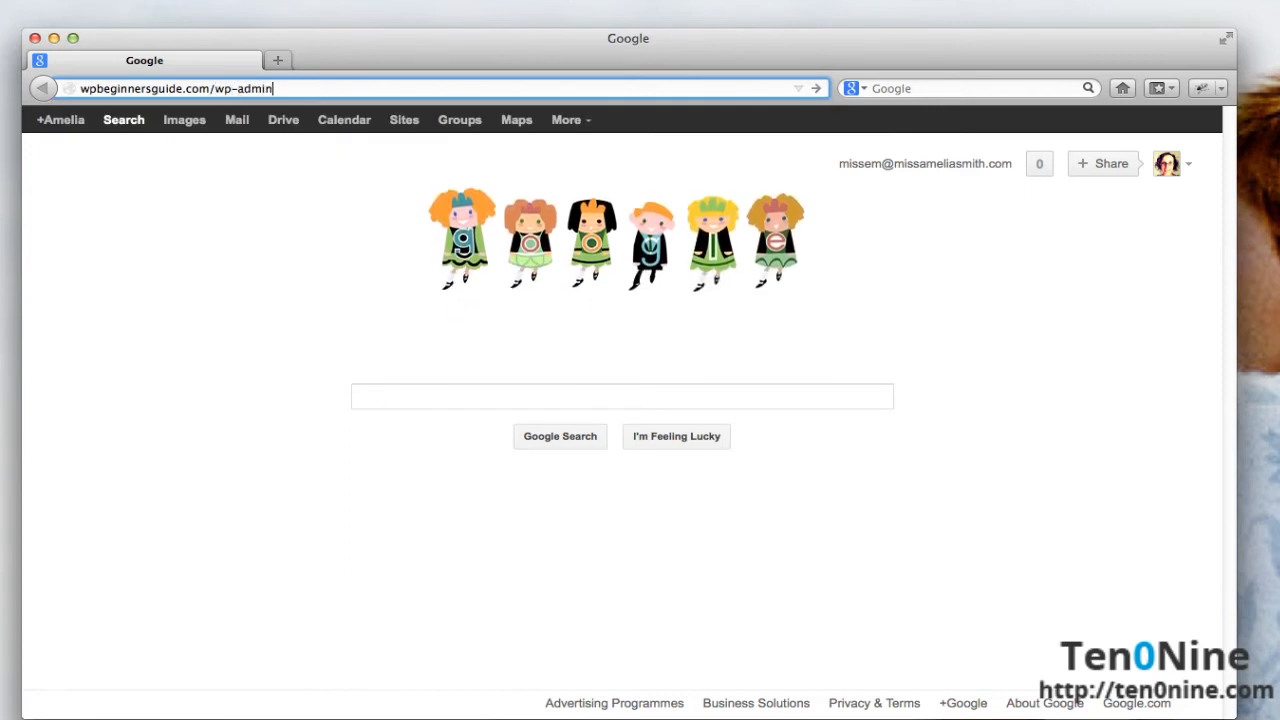
pyautogui.write('/ins')
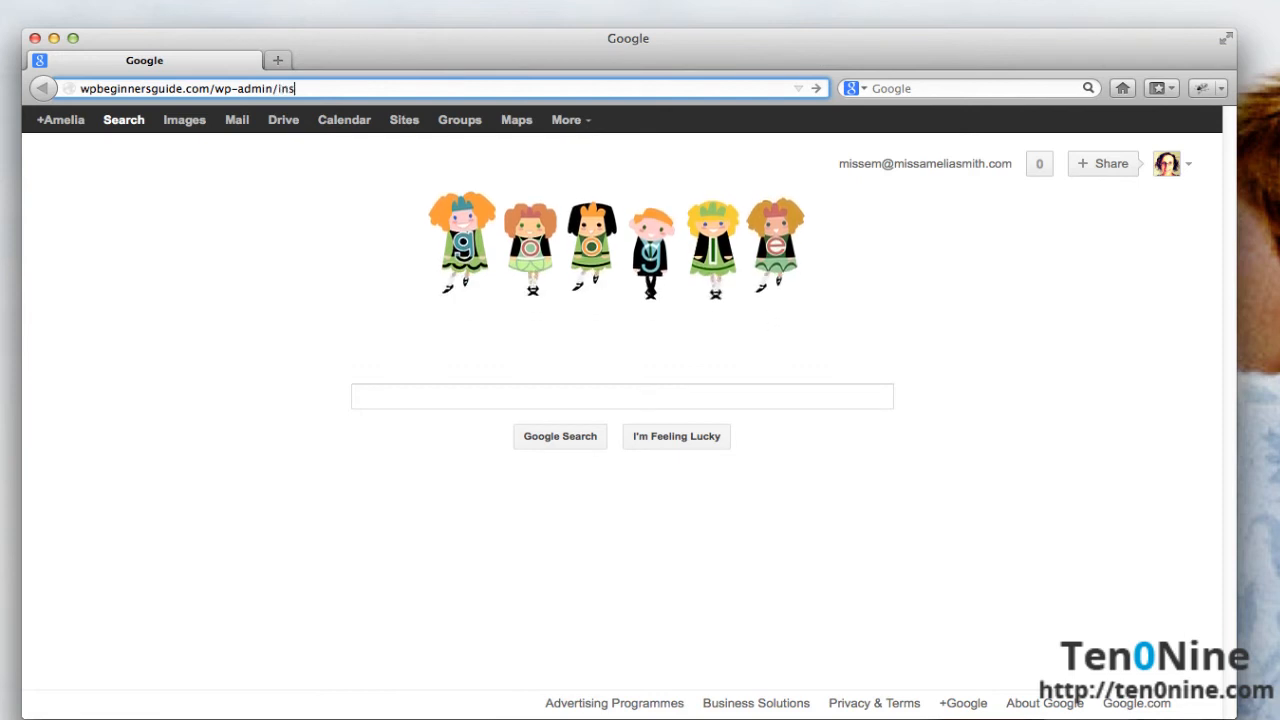
pyautogui.write('tall.php')
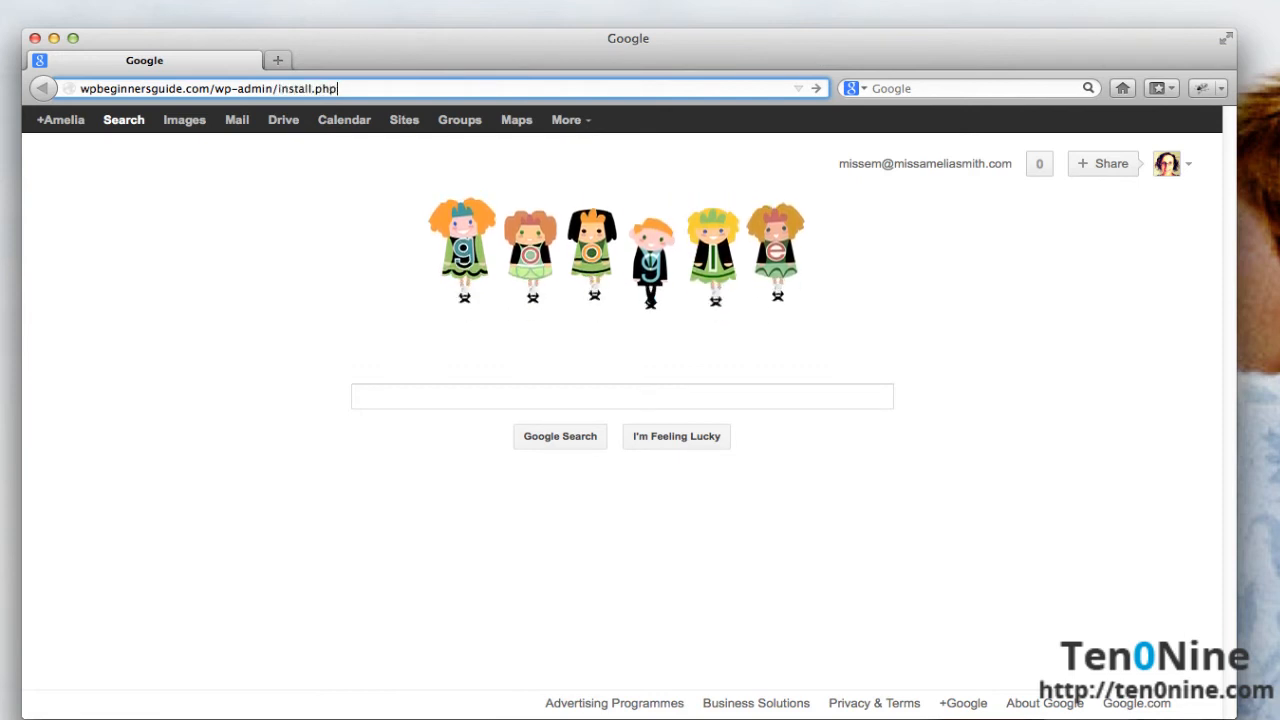
pyautogui.press('Return')
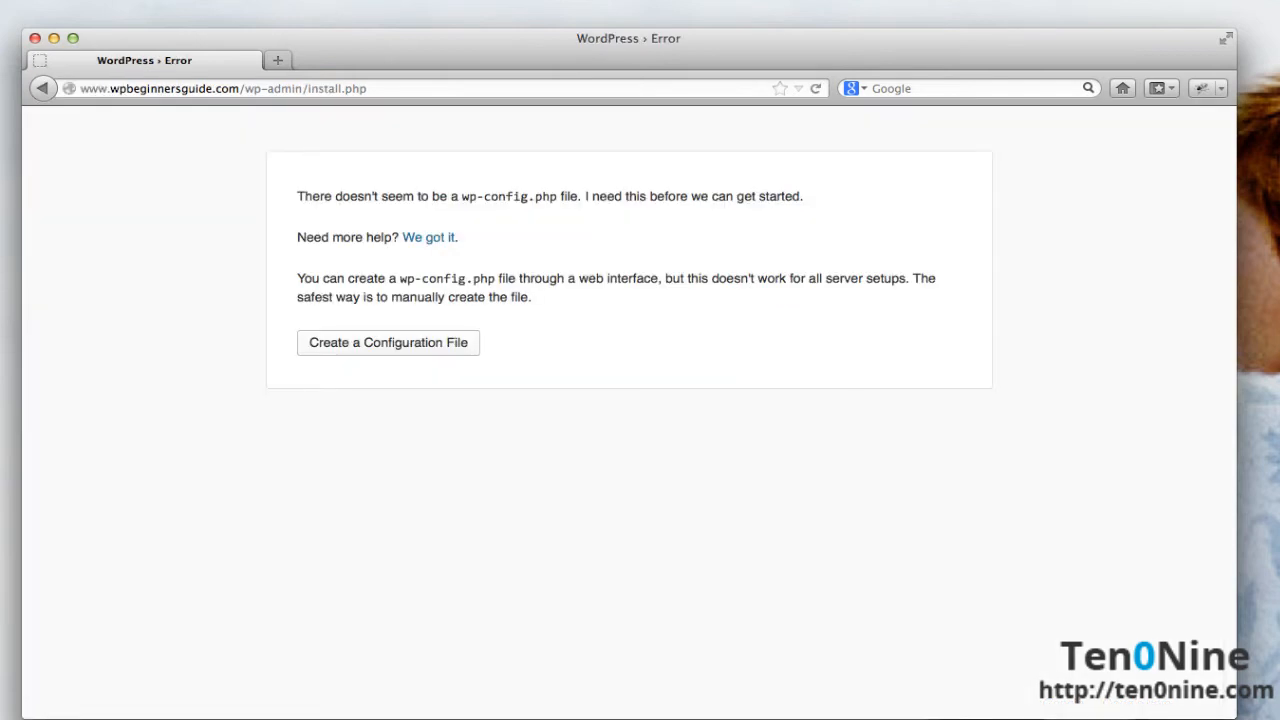
pyautogui.moveTo(324, 88)
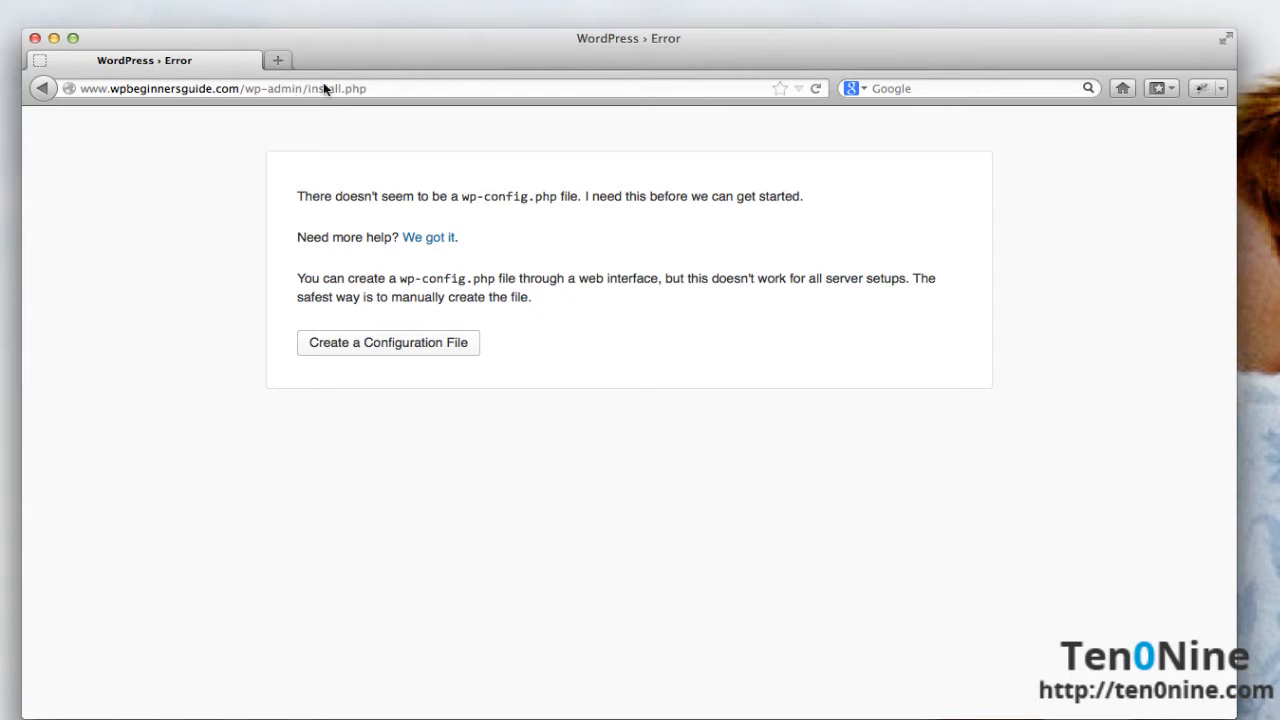
pyautogui.moveTo(512, 216)
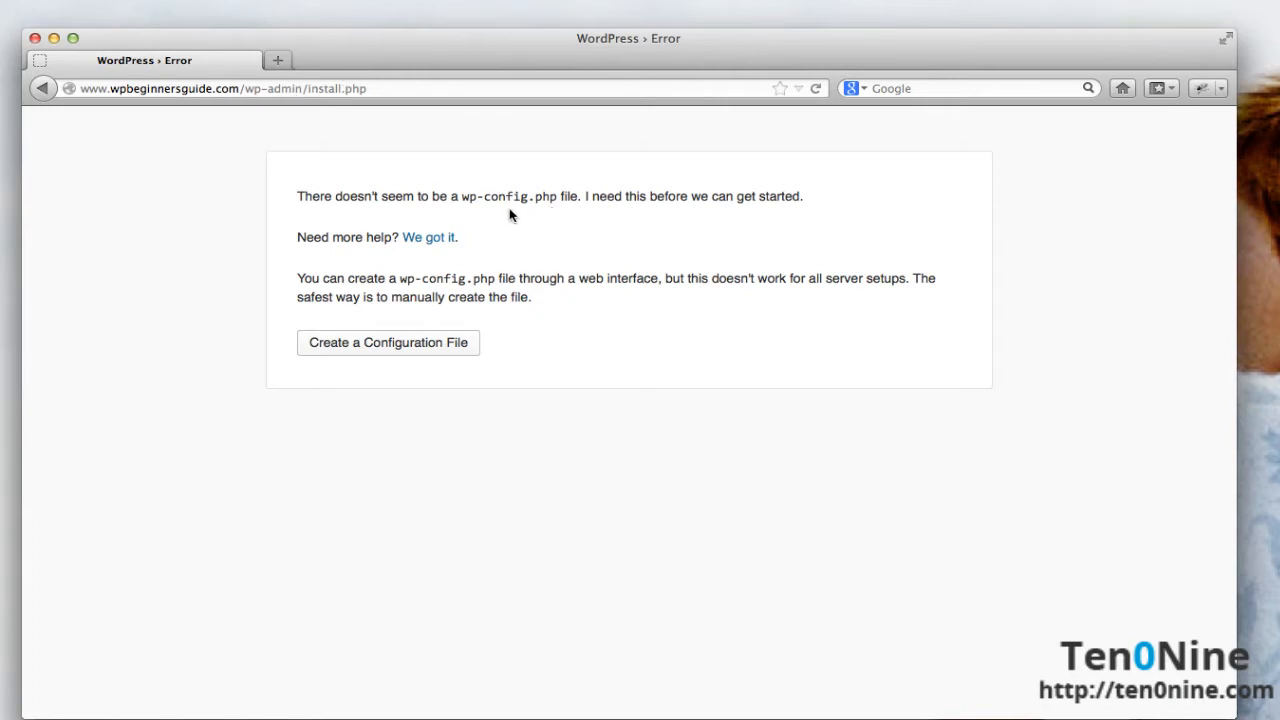
pyautogui.moveTo(512, 210)
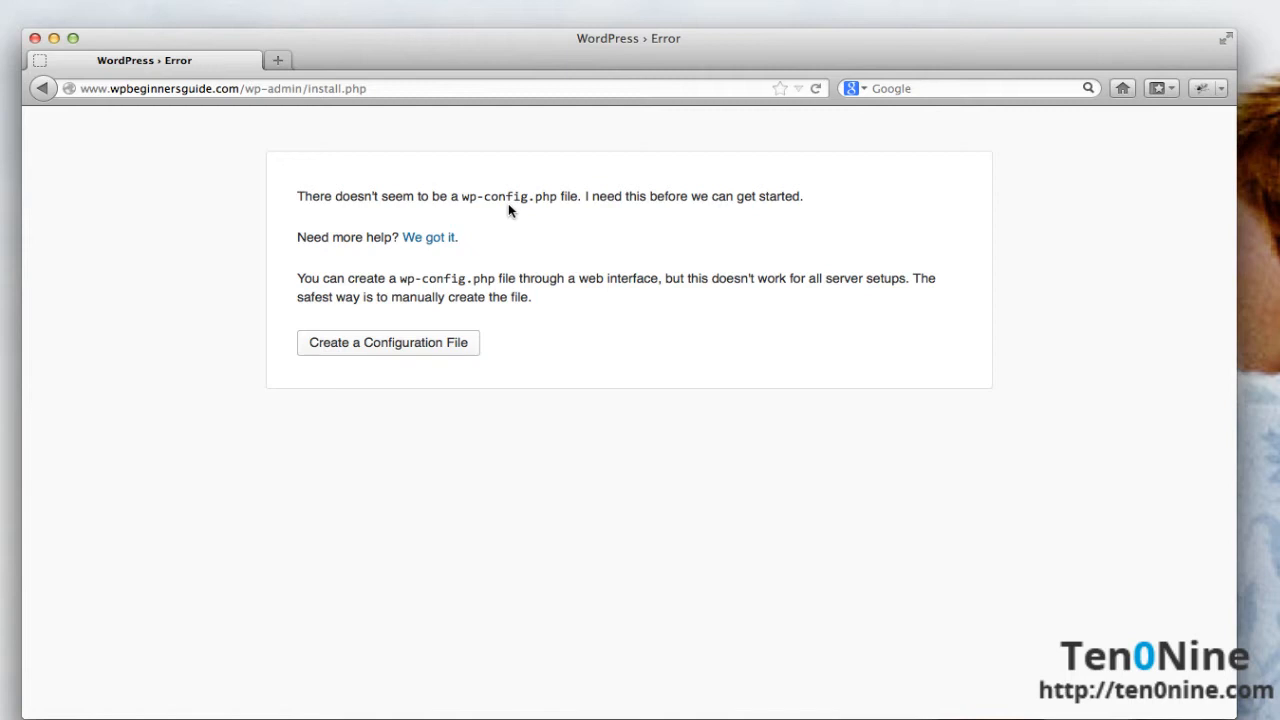
pyautogui.moveTo(408, 348)
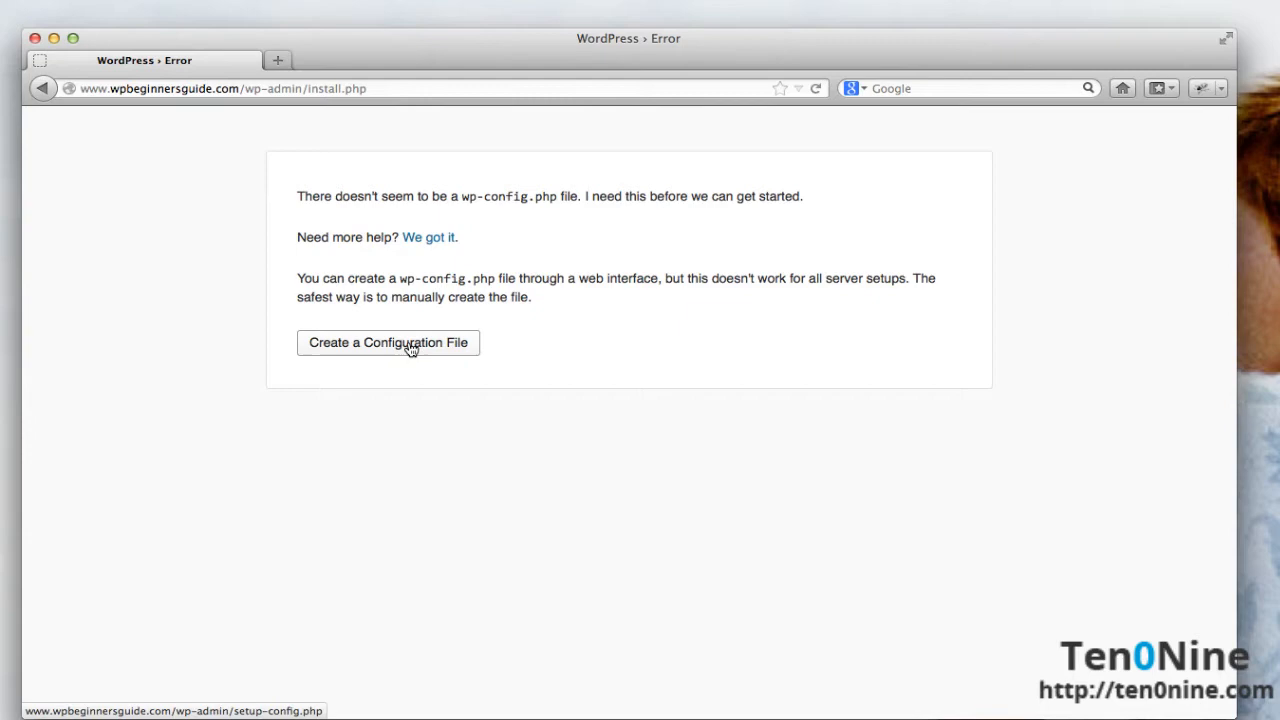
# Step: Choose Create a Configuration File to reach the setup-config welcome page
pyautogui.click(388, 342)
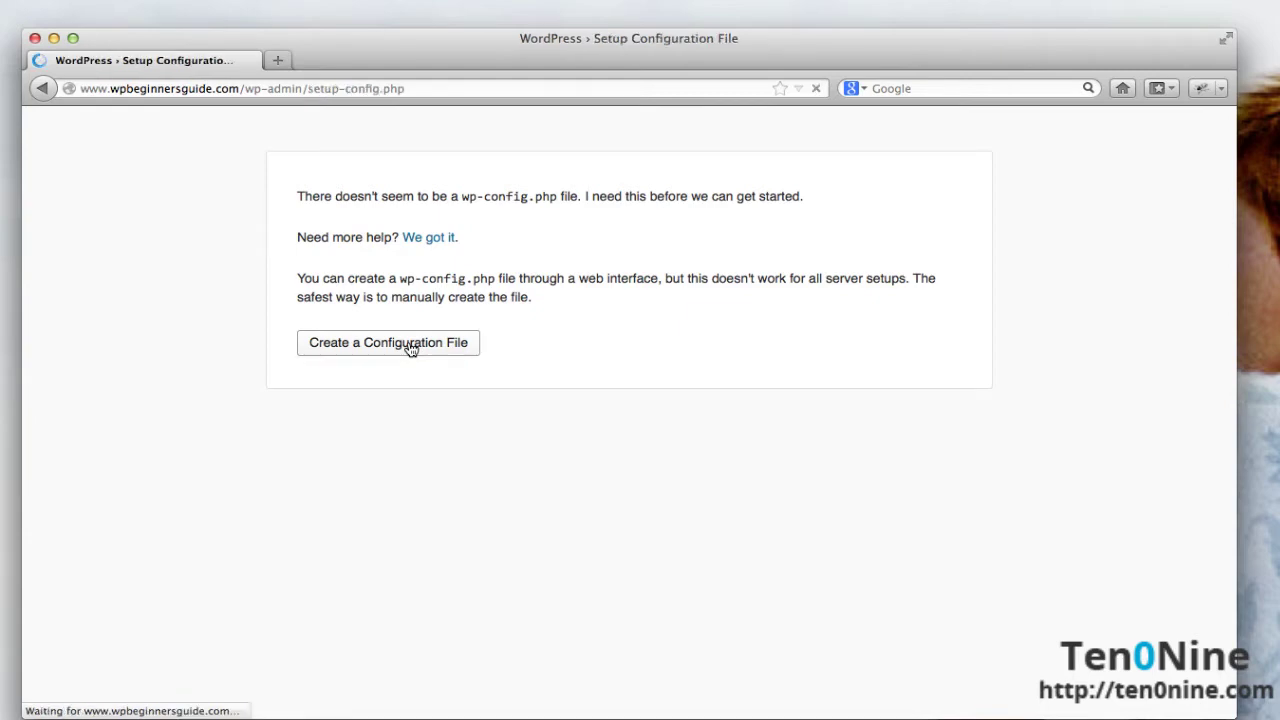
pyautogui.click(388, 342)
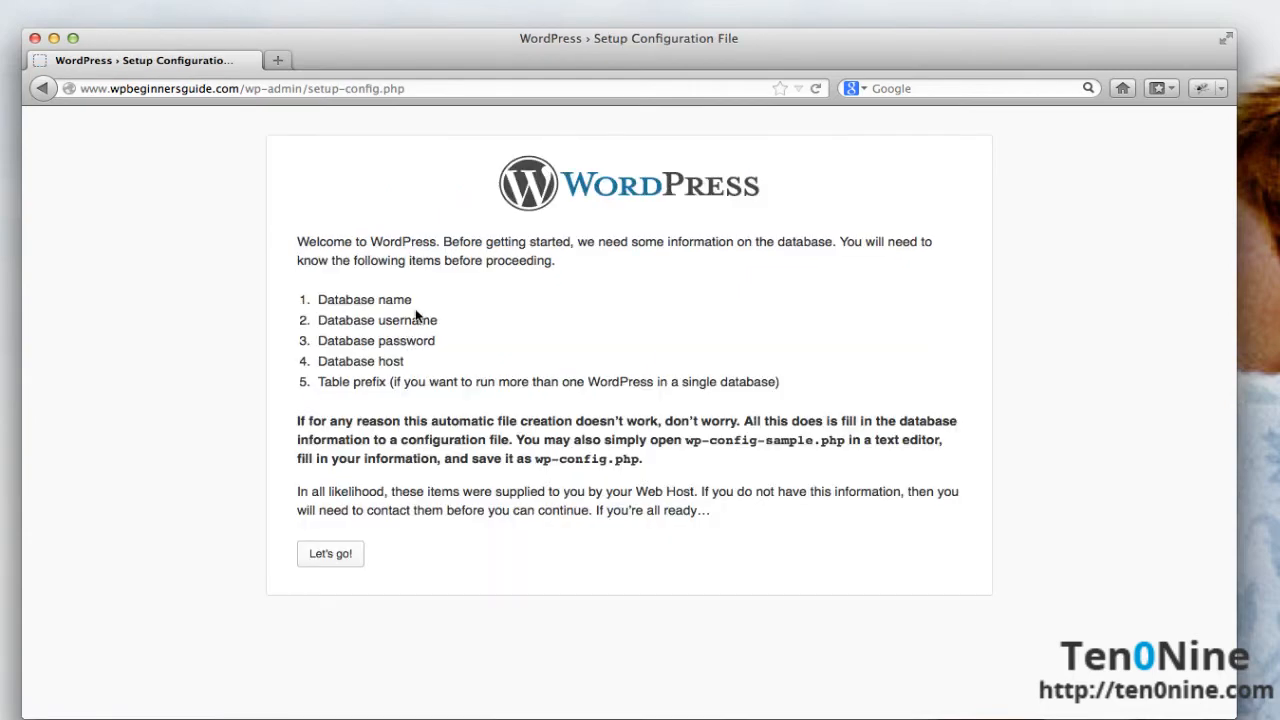
pyautogui.moveTo(400, 278)
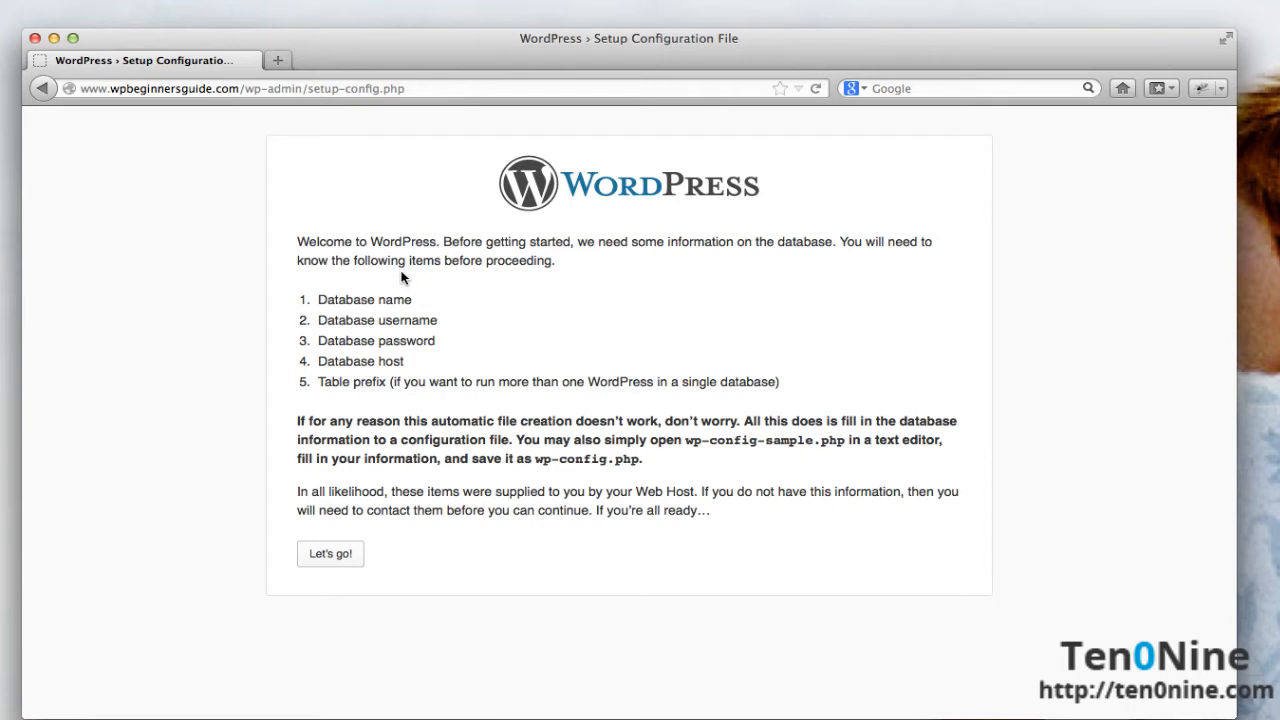
pyautogui.moveTo(390, 300)
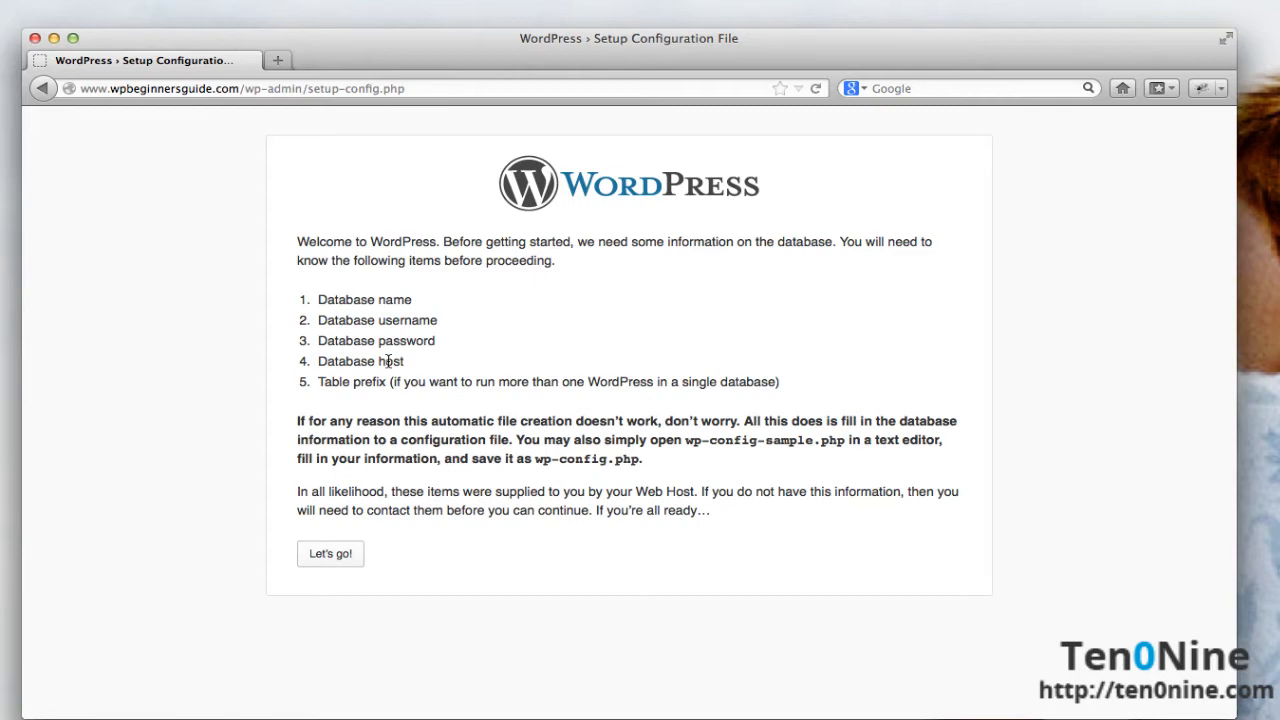
pyautogui.moveTo(378, 382)
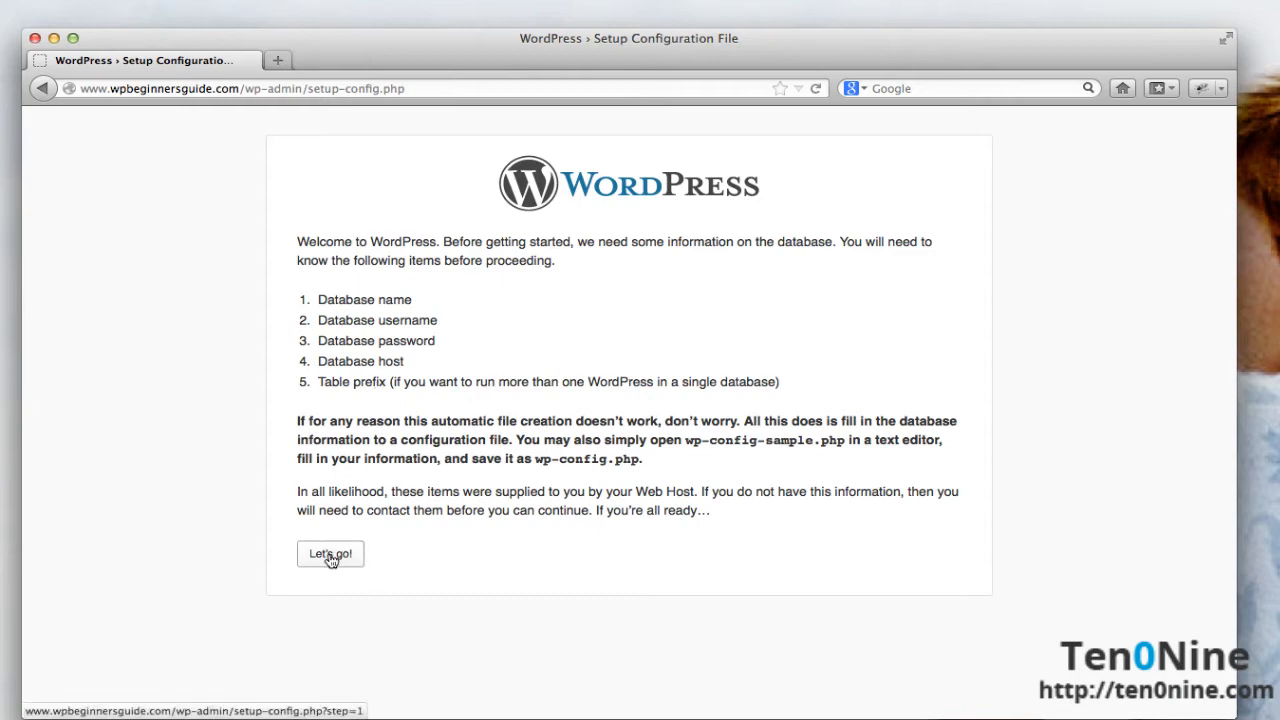
# Step: Enter database bottlebrush_flower, user missem, its password and host mysql.wpbeginnersguide.com
pyautogui.click(328, 552)
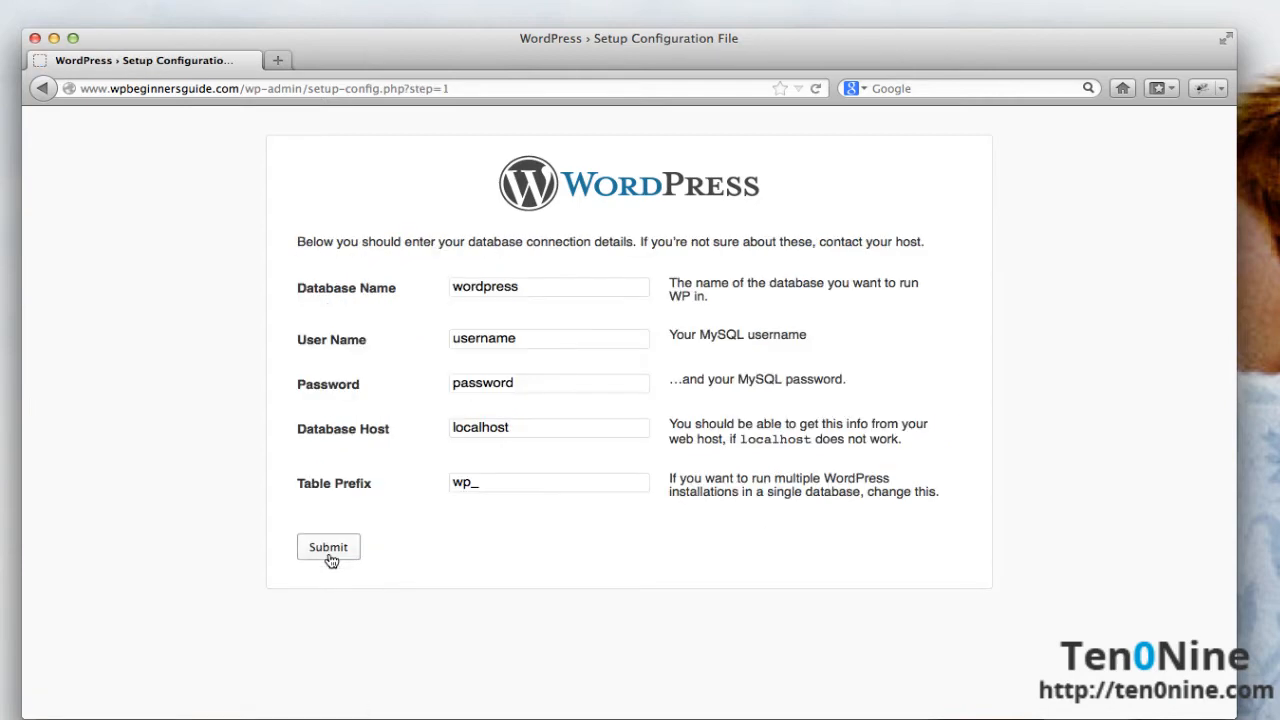
pyautogui.moveTo(578, 236)
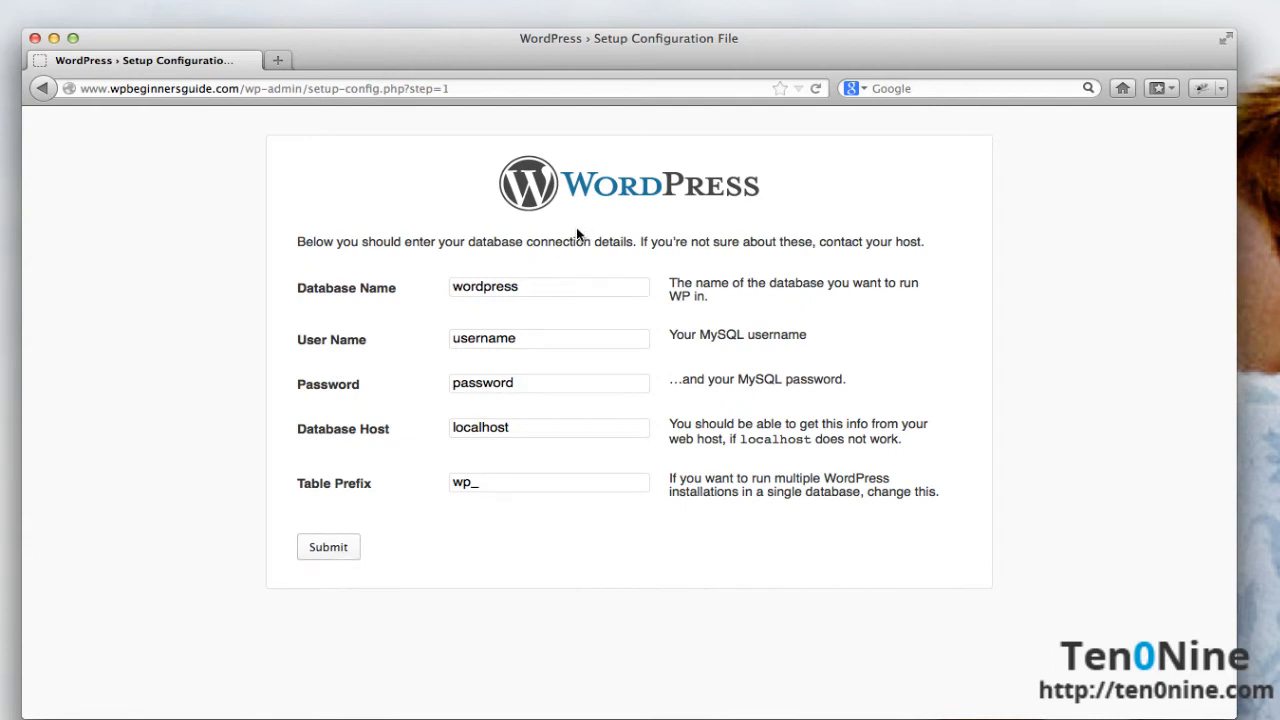
pyautogui.moveTo(540, 276)
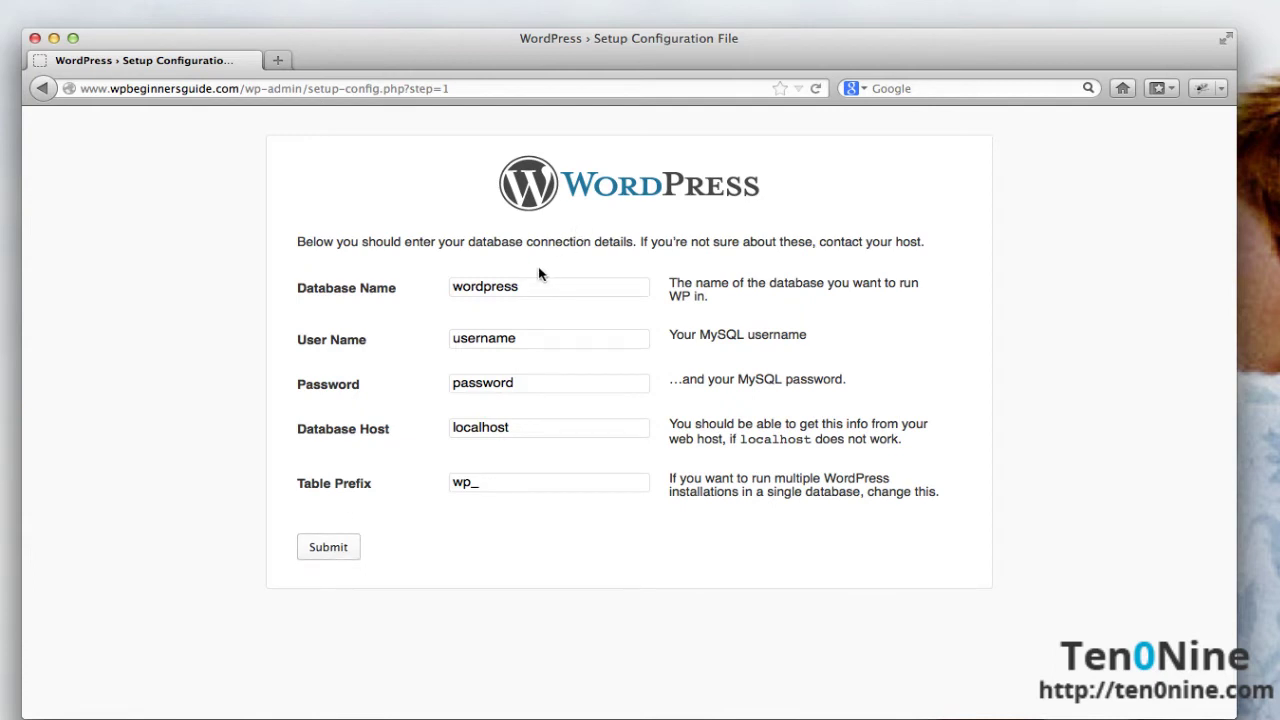
pyautogui.moveTo(492, 332)
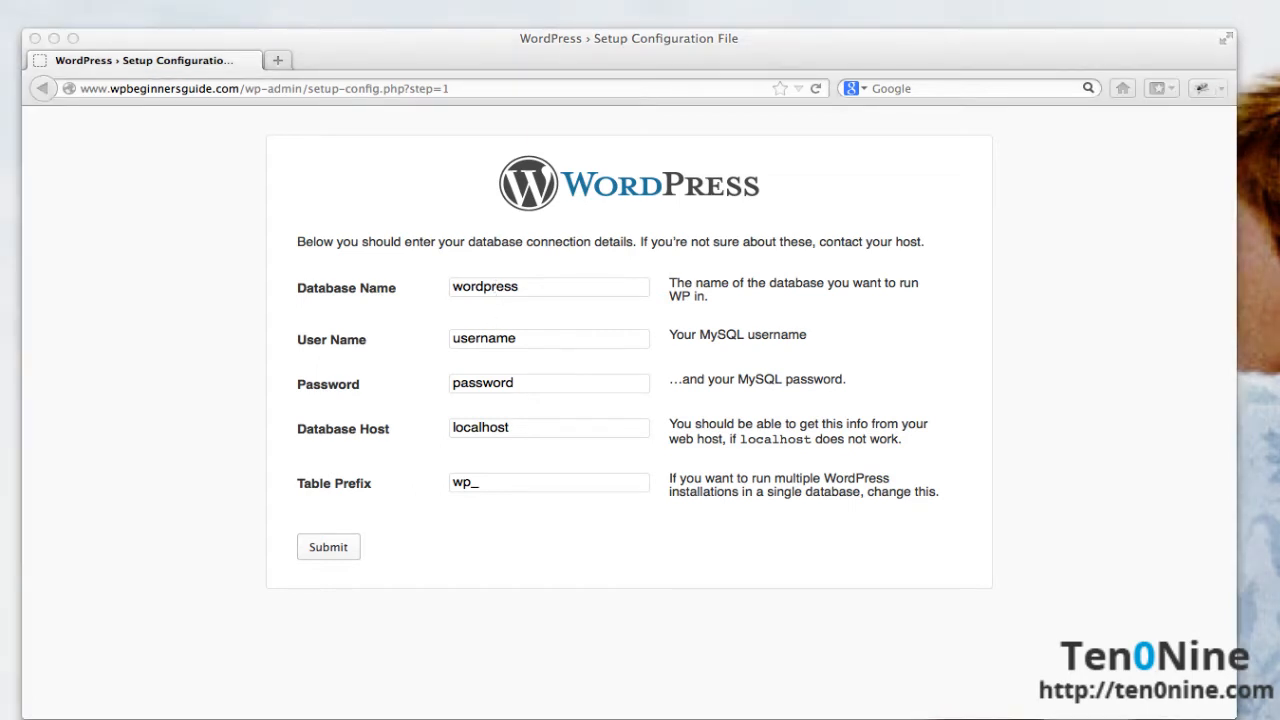
pyautogui.moveTo(562, 280)
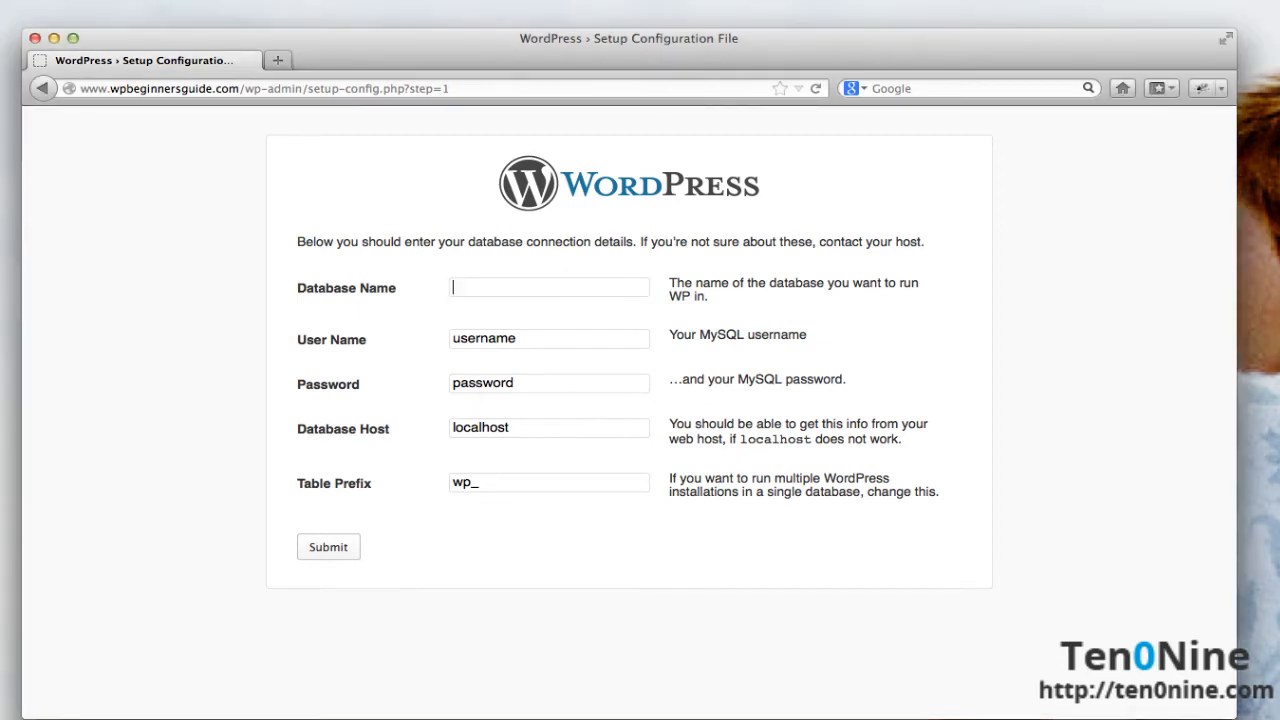
pyautogui.write('bottlebrush_flower')
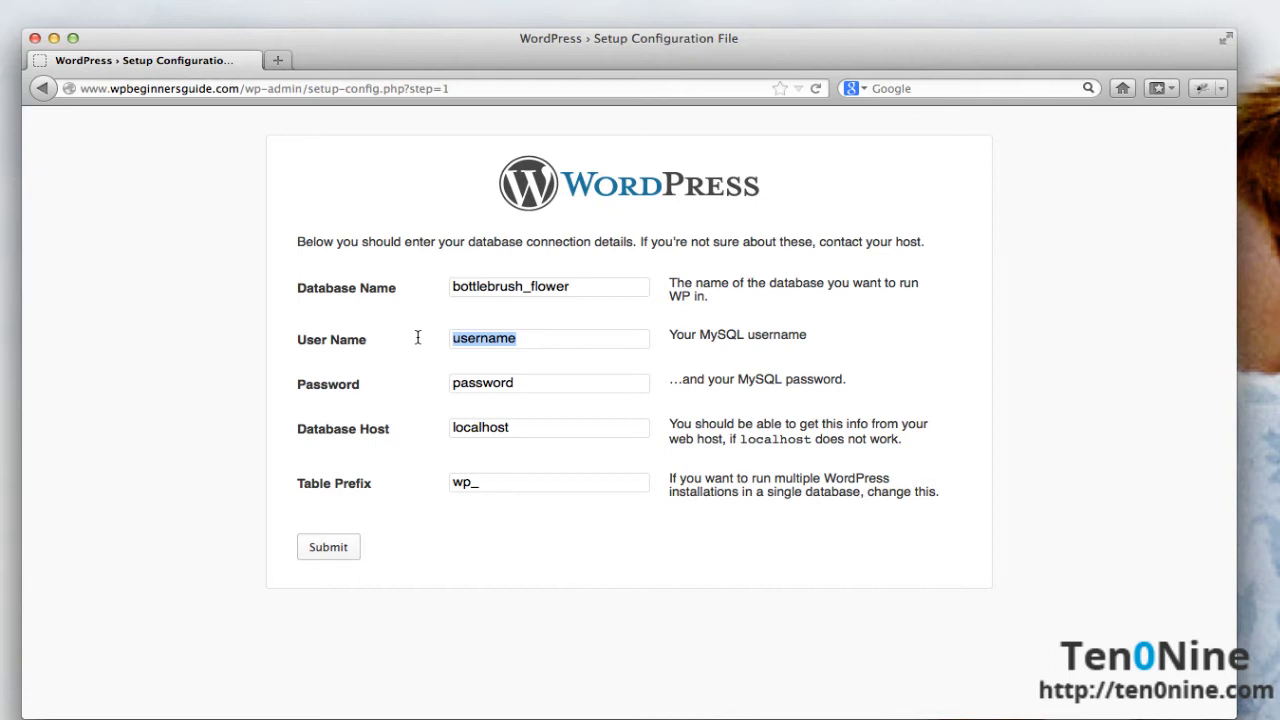
pyautogui.write('missem')
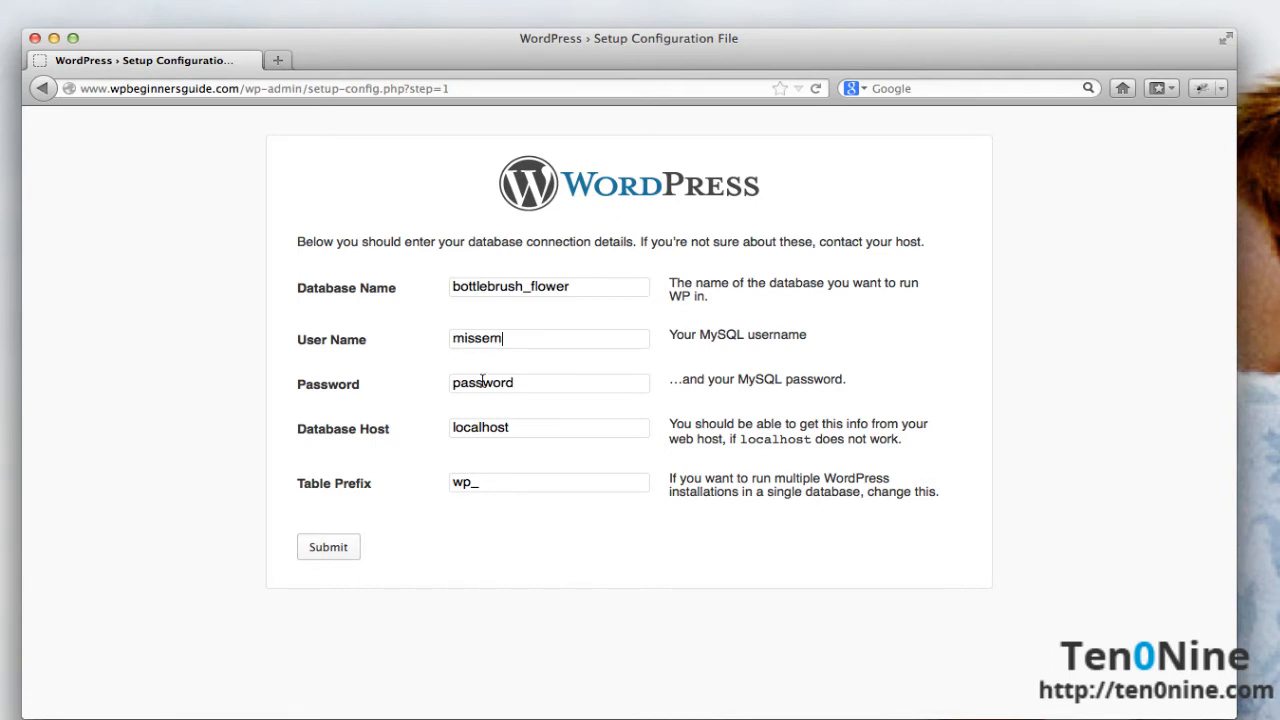
pyautogui.moveTo(482, 382)
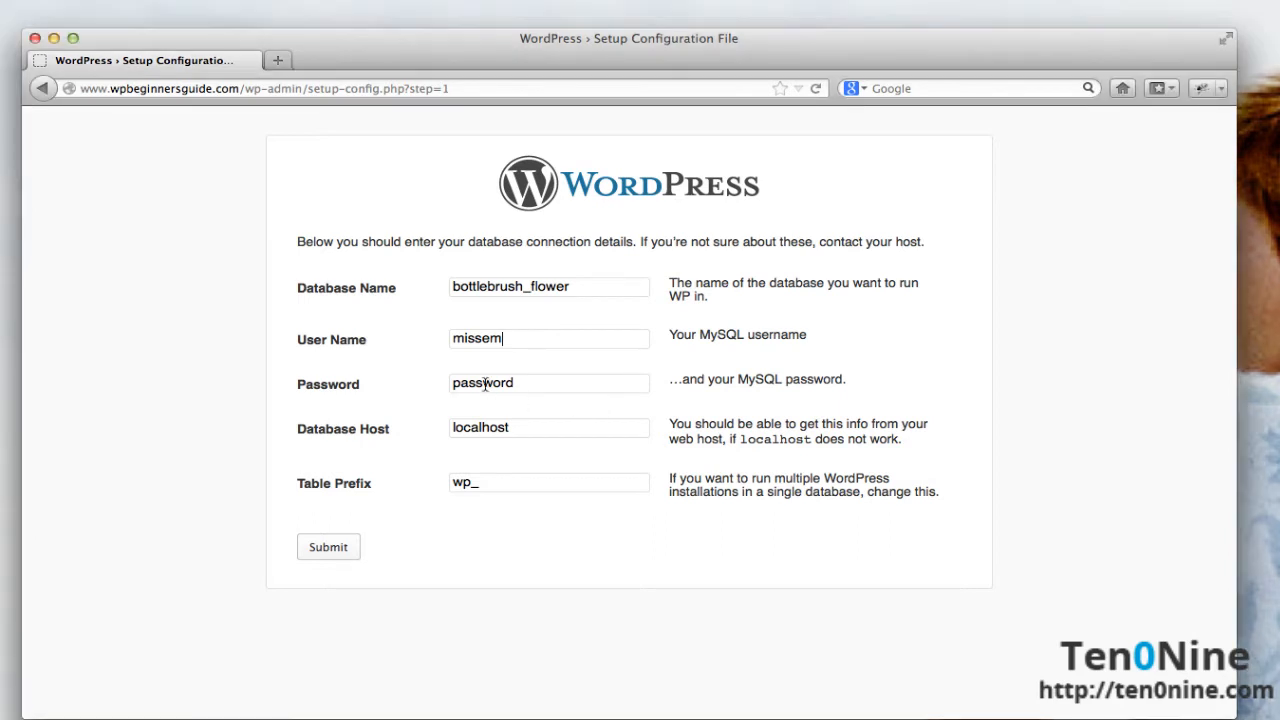
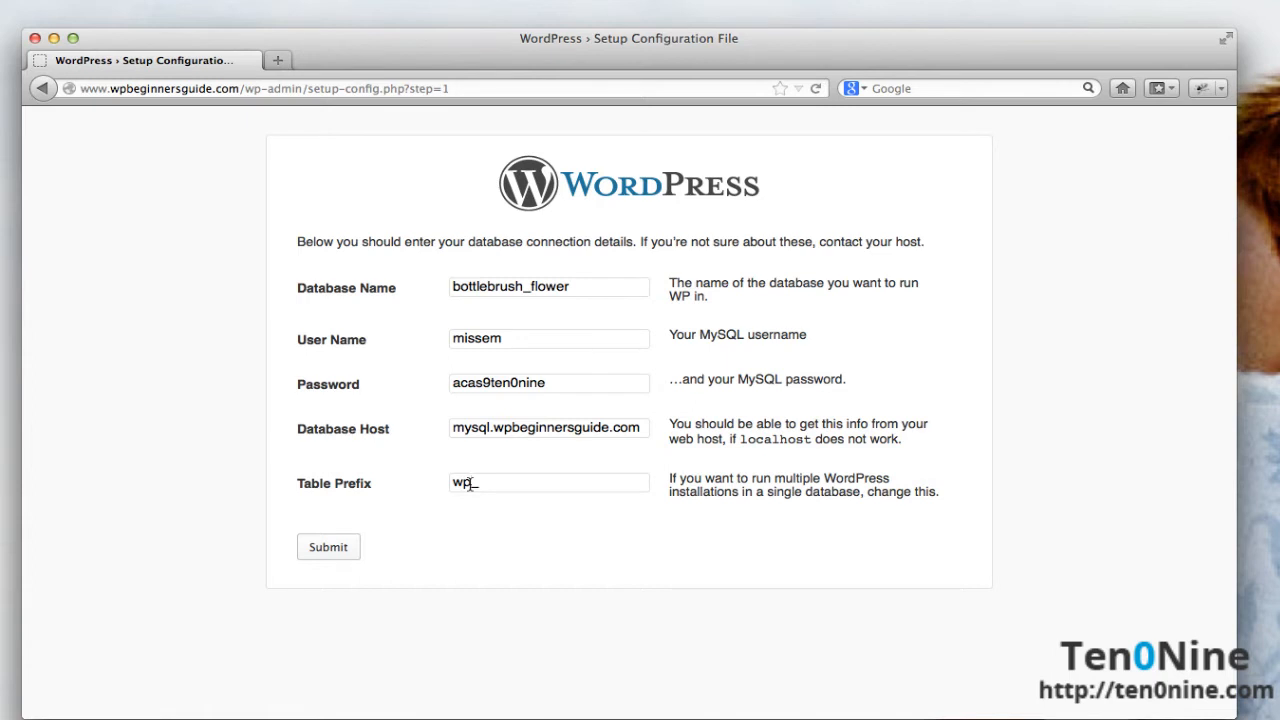
# Step: Set table prefix wpbg_, submit the connection details and start the install run
pyautogui.press('Backspace')
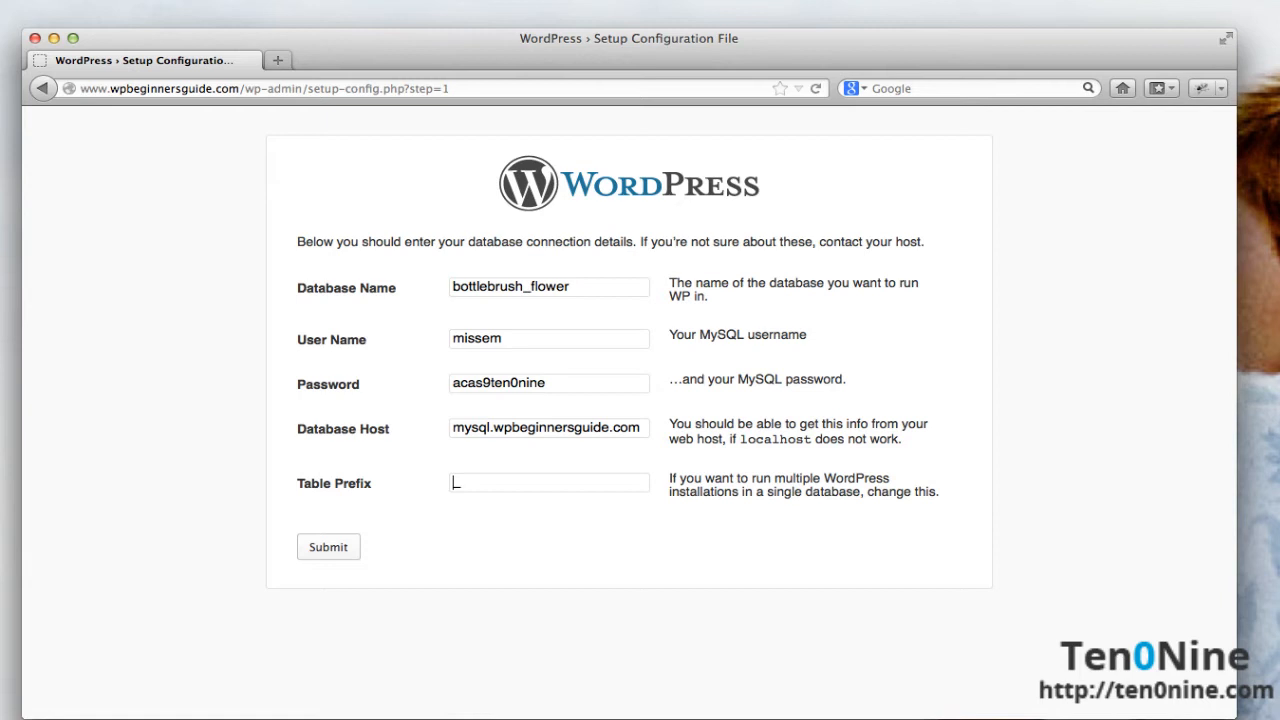
pyautogui.write('wpbg')
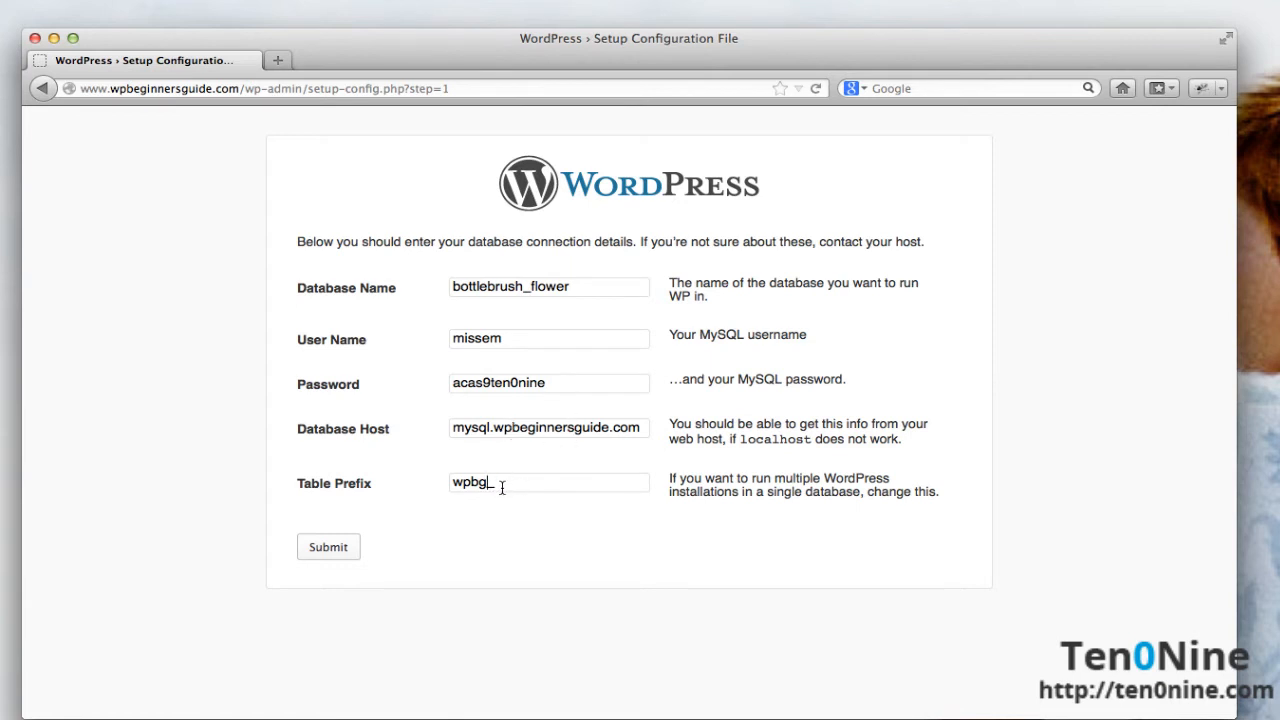
pyautogui.click(328, 548)
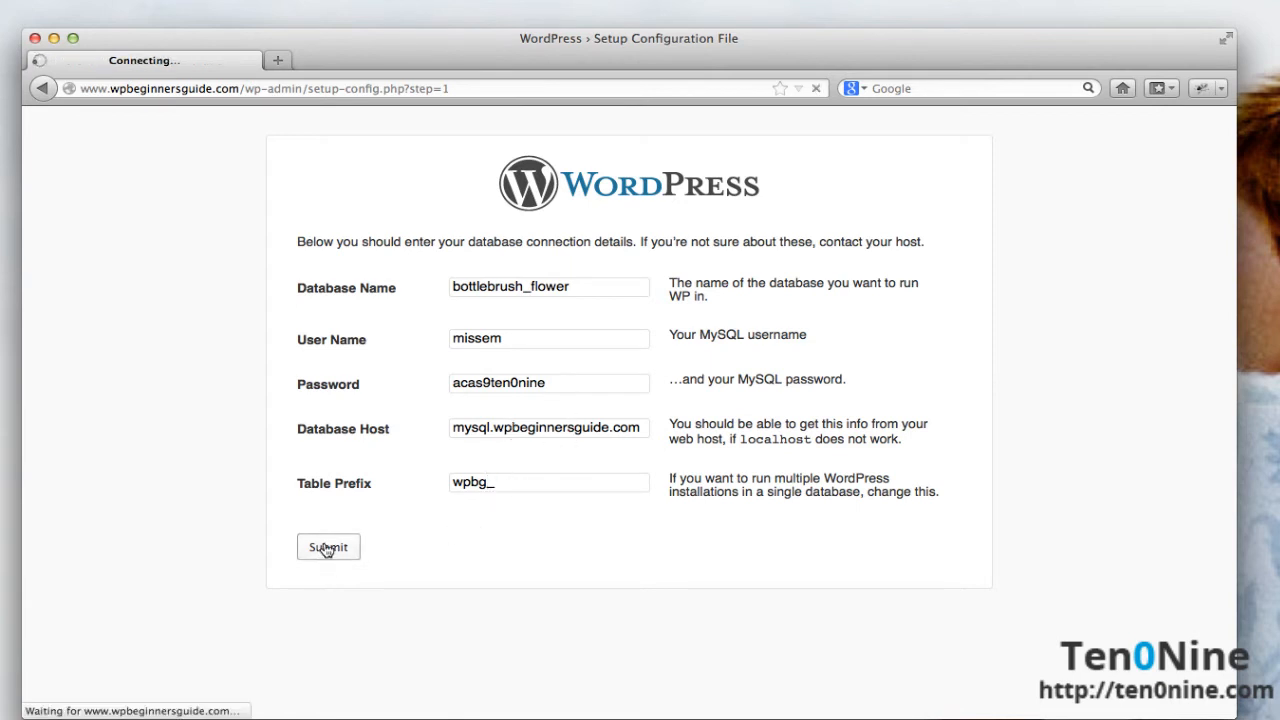
pyautogui.click(328, 548)
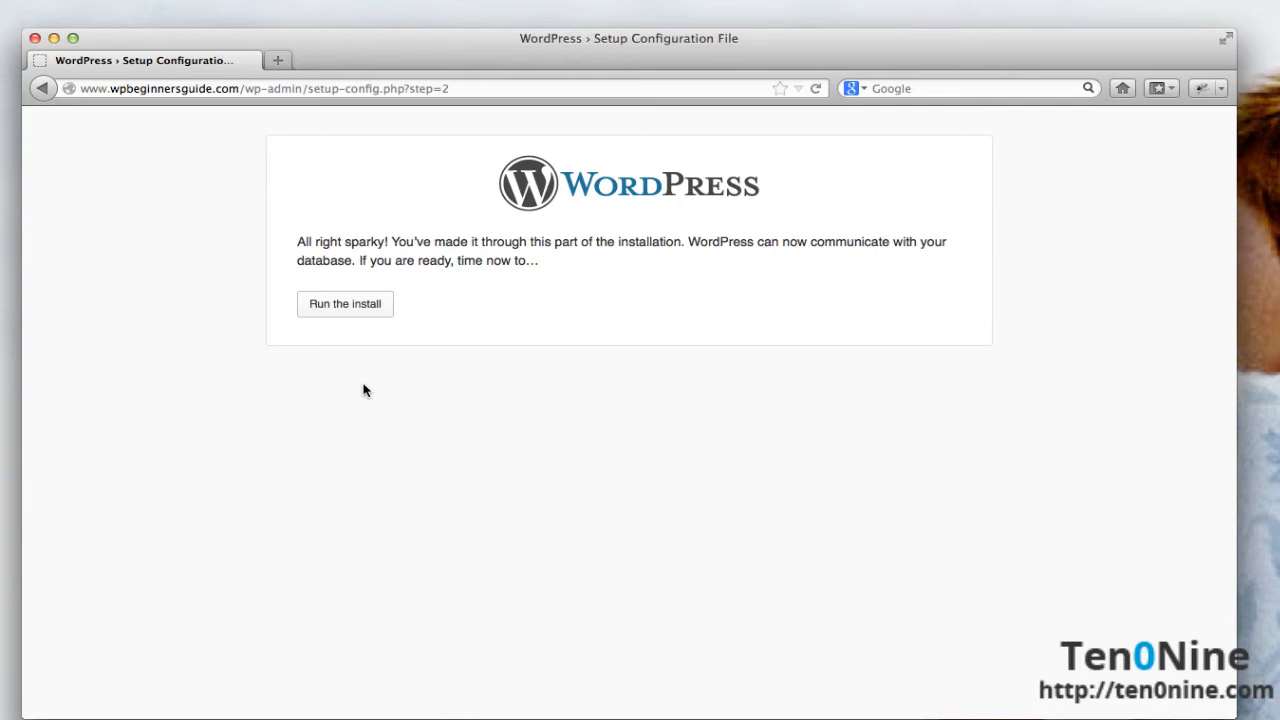
pyautogui.moveTo(306, 320)
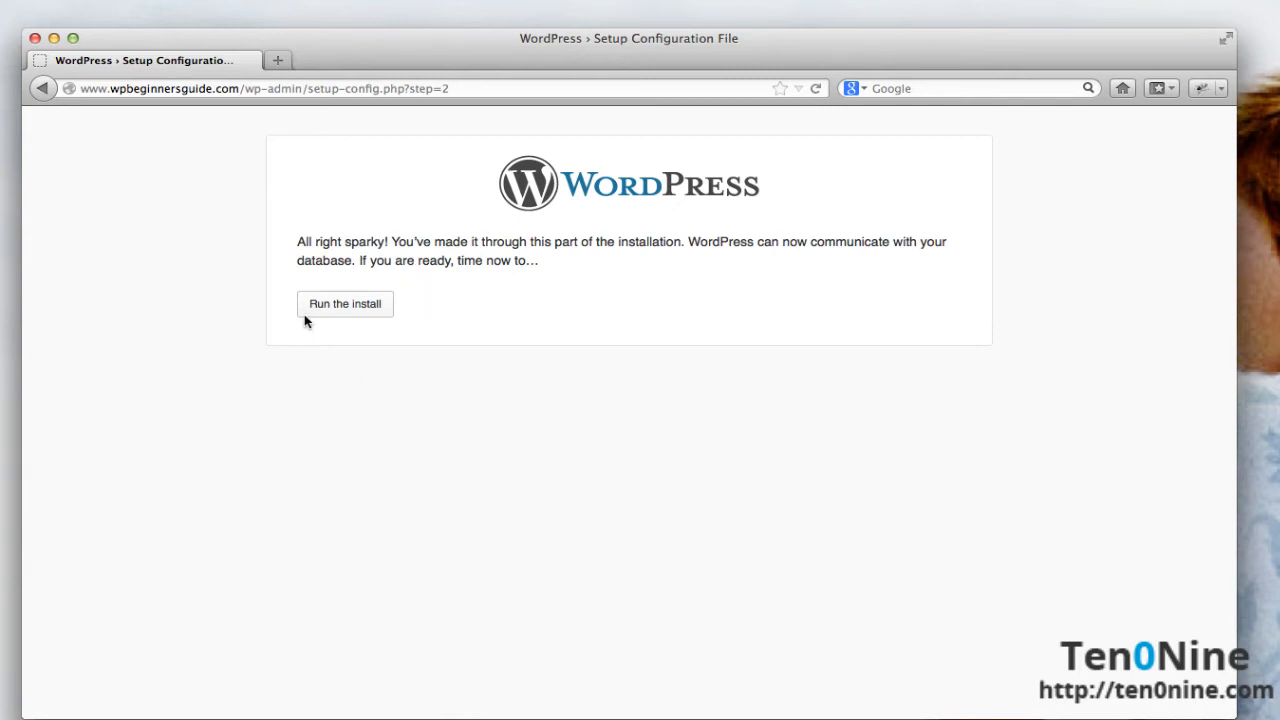
pyautogui.click(344, 304)
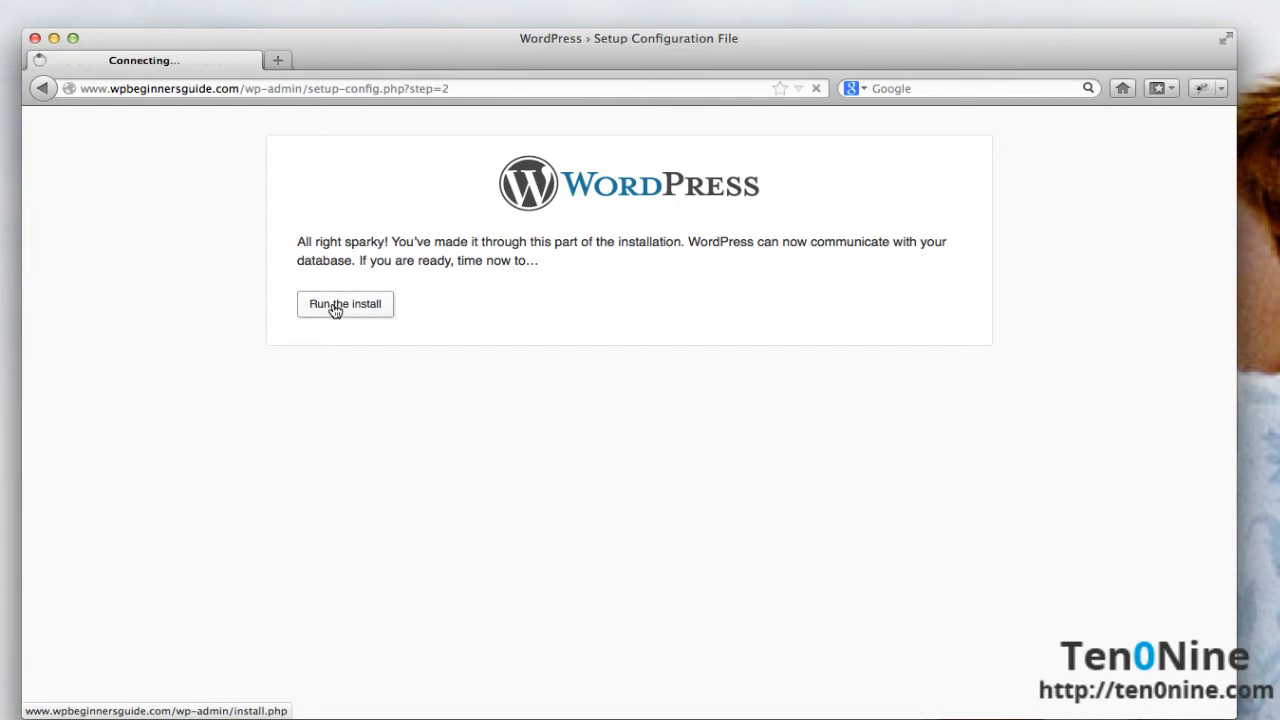
# Step: Set site title WordPress Beginners Guide and admin username ameliasmith
pyautogui.click(344, 304)
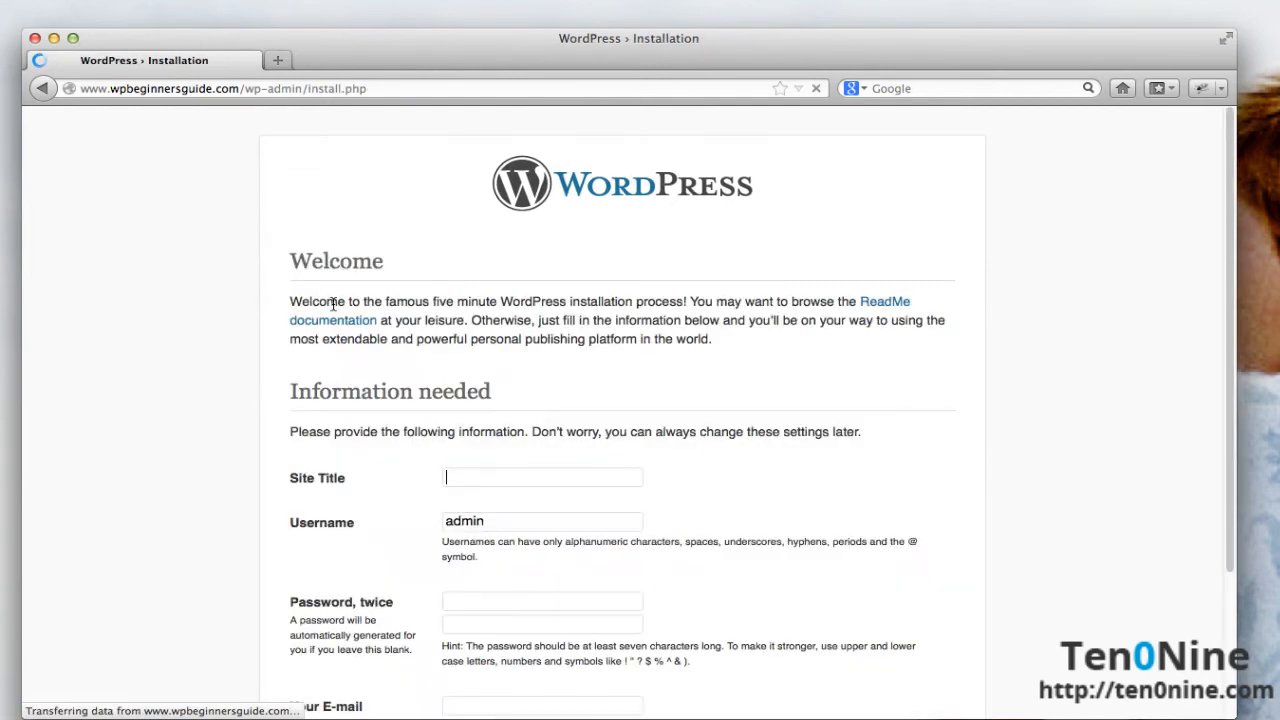
pyautogui.scroll(-3)
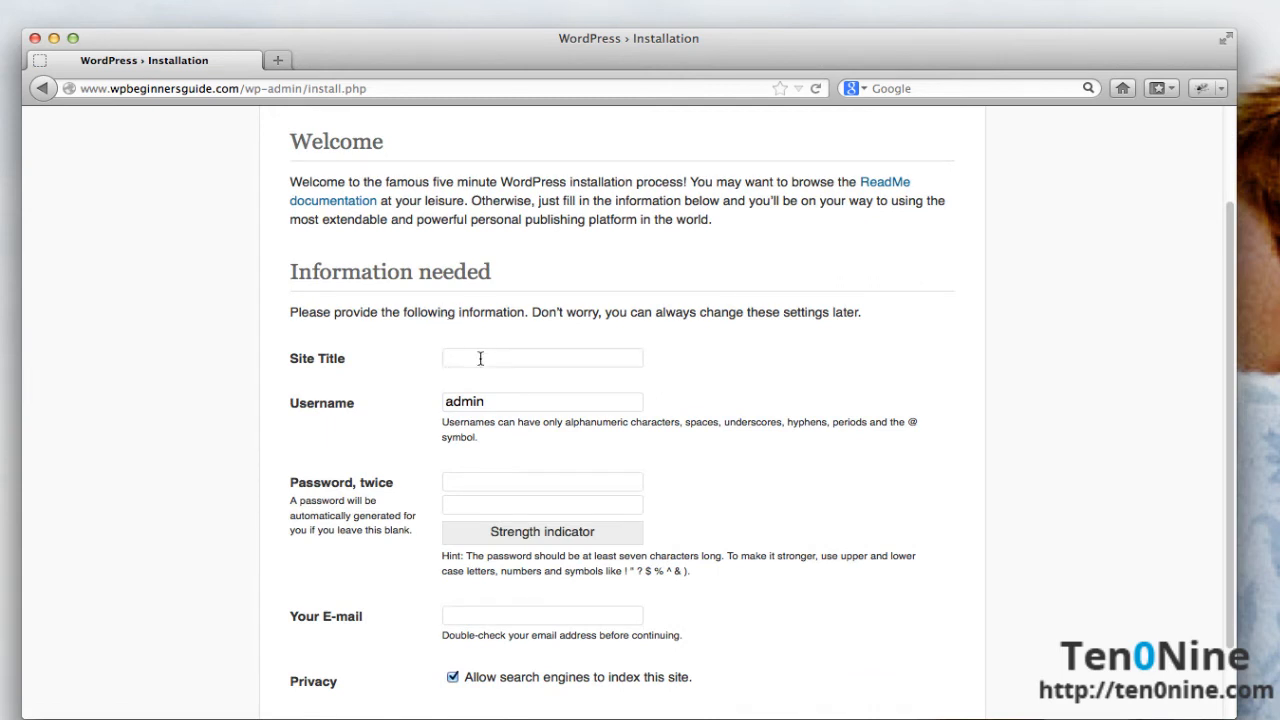
pyautogui.write('WordPress Beginner')
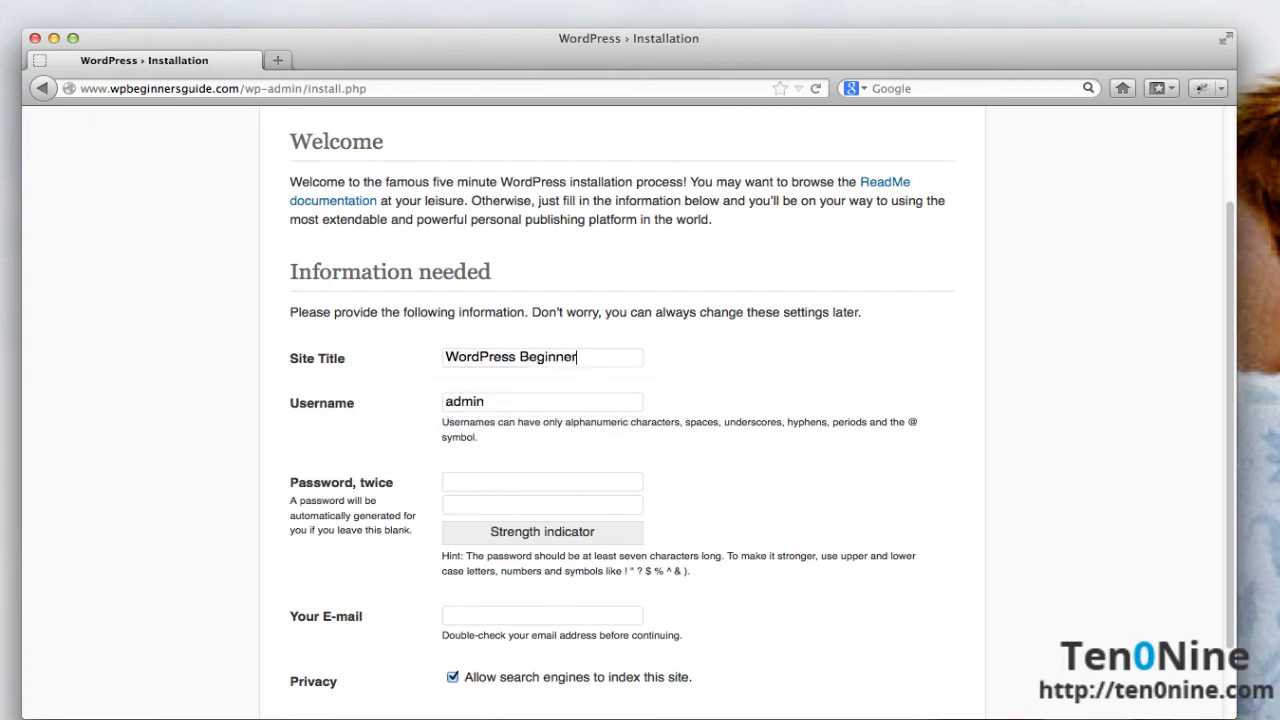
pyautogui.write('s Guide')
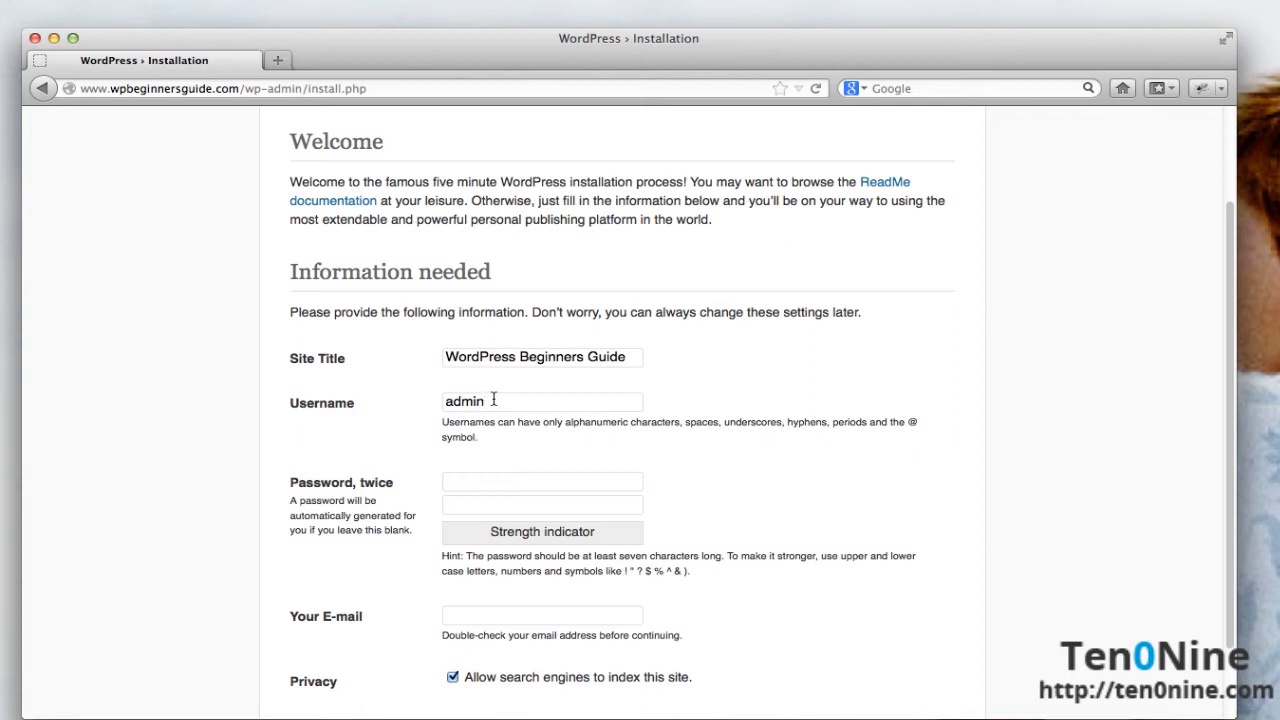
pyautogui.press('Backspace')
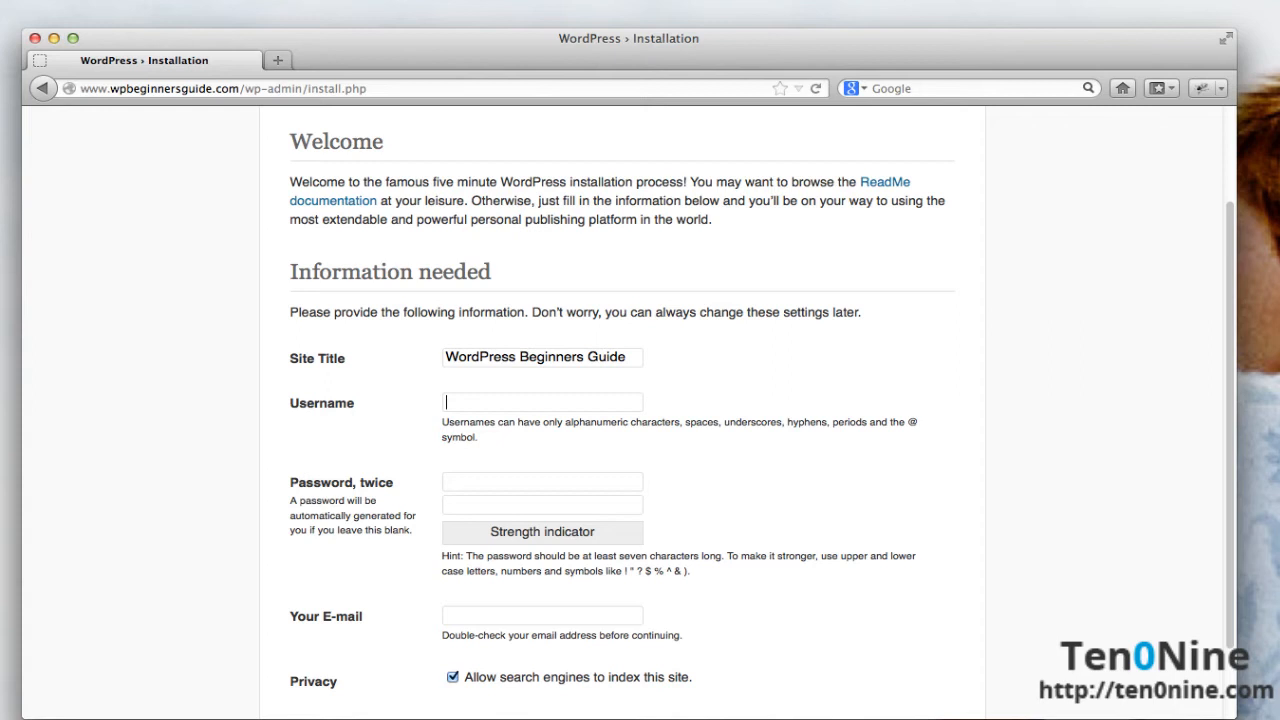
pyautogui.write('ameliasmith')
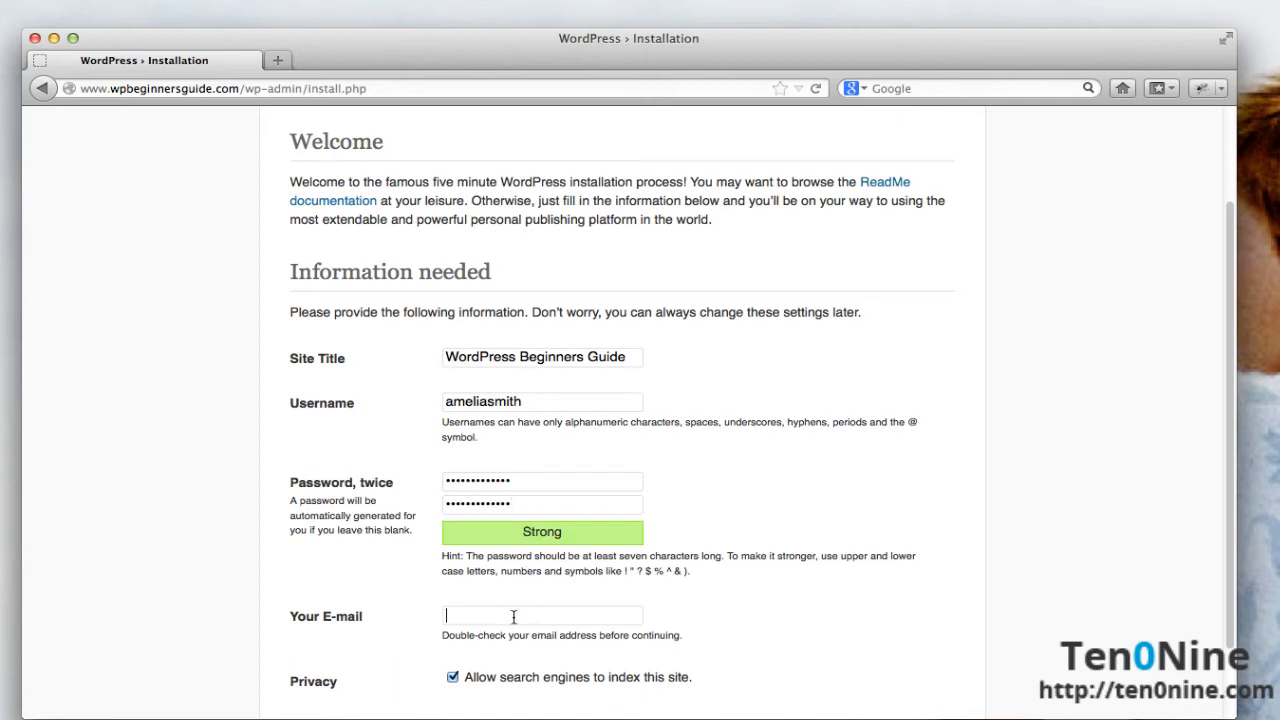
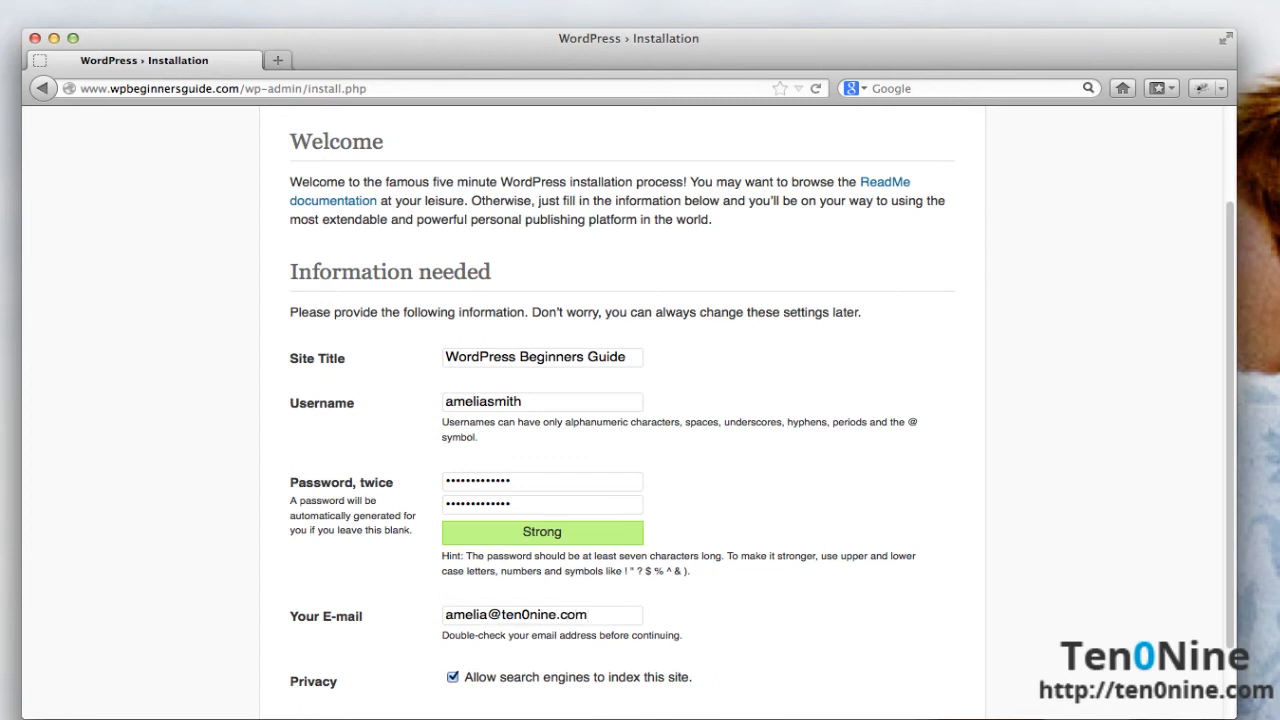
# Step: Enter the admin password and contact email in the installation form
pyautogui.click(540, 614)
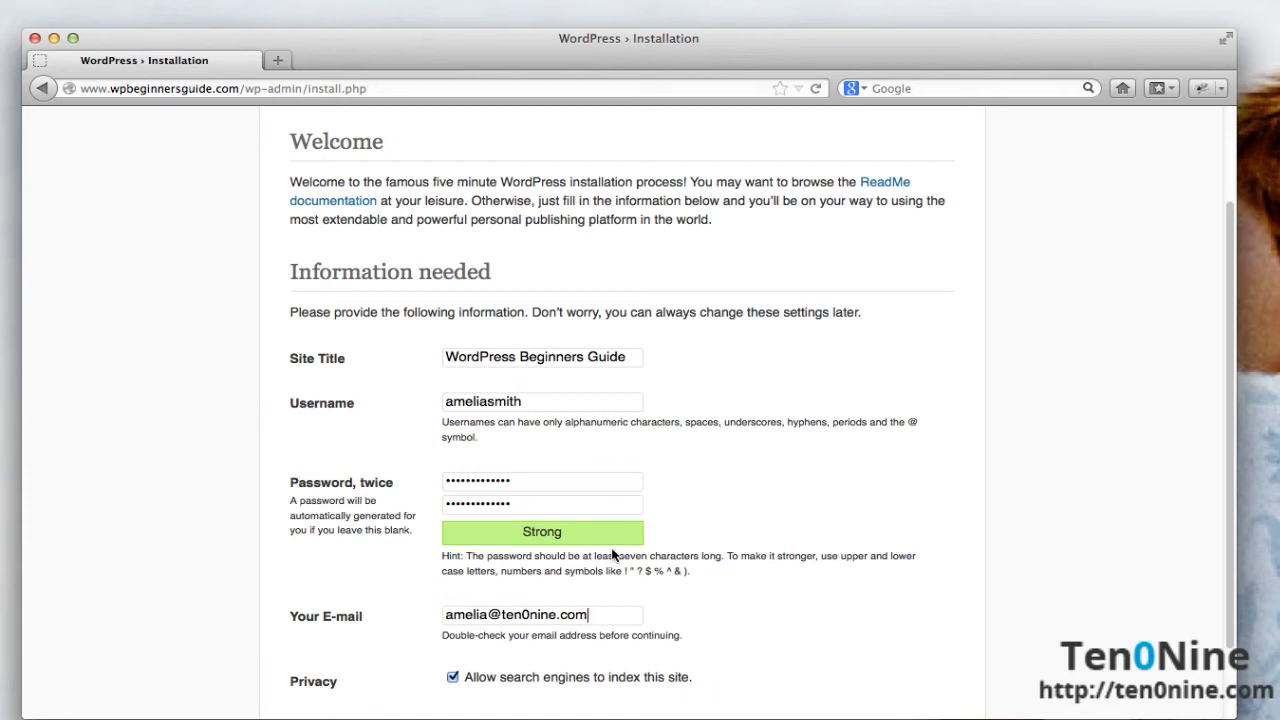
pyautogui.moveTo(508, 620)
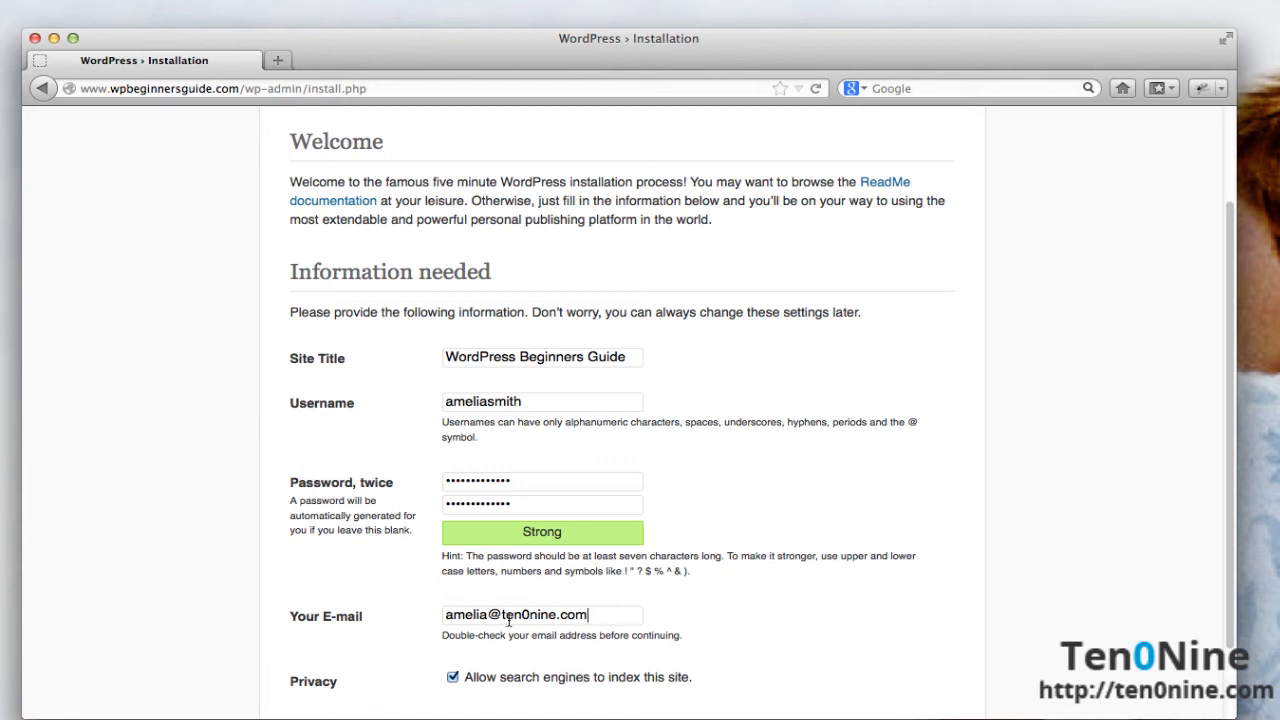
pyautogui.scroll(-3)
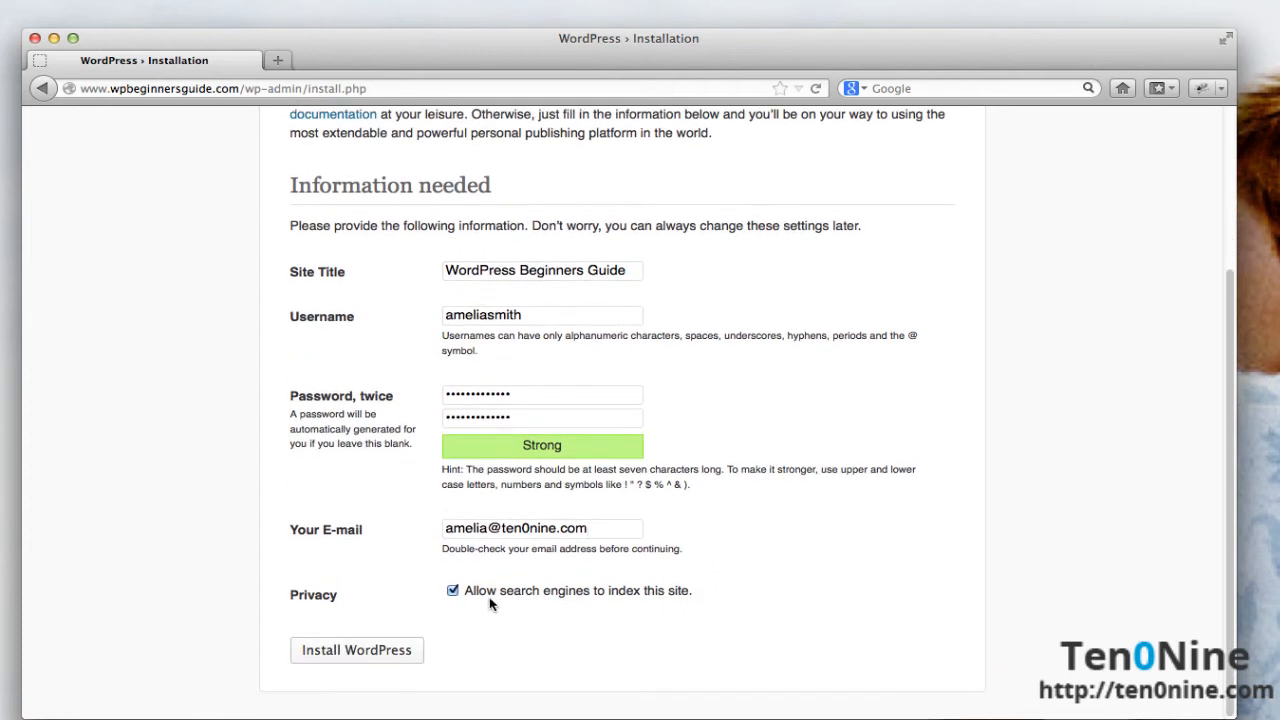
pyautogui.moveTo(558, 624)
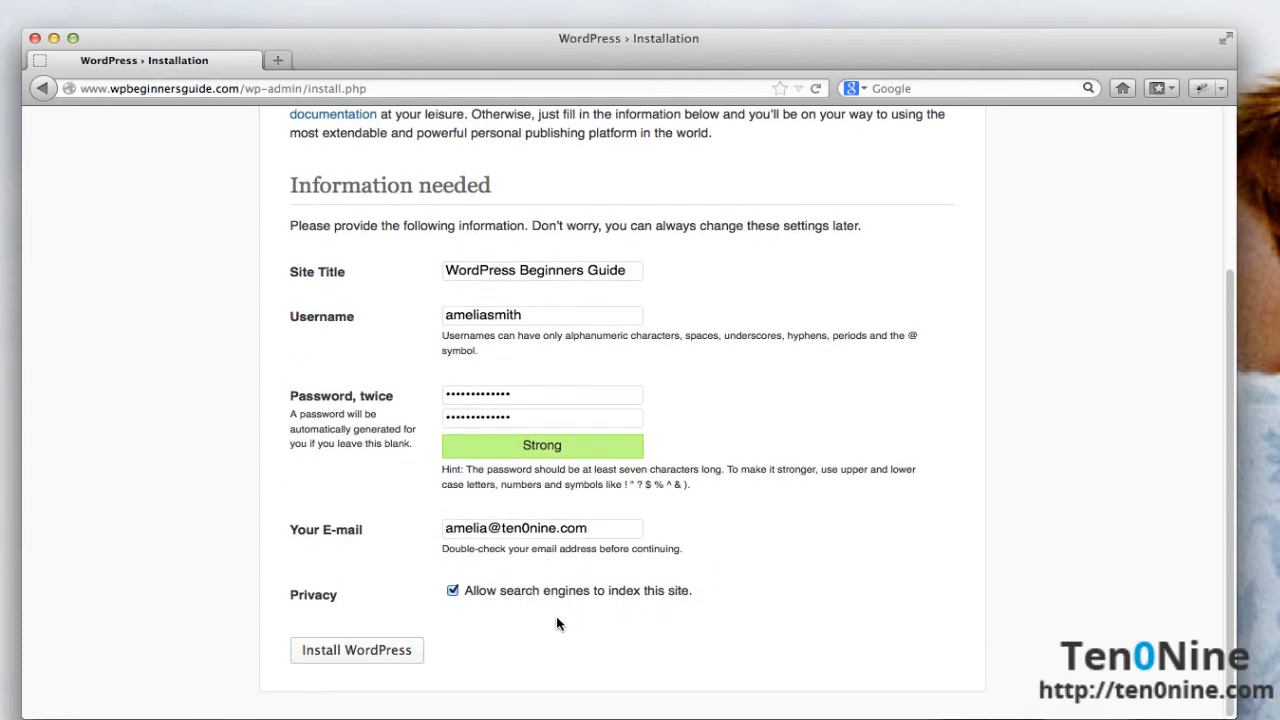
# Step: Keep search-engine indexing allowed and start Install WordPress
pyautogui.click(542, 528)
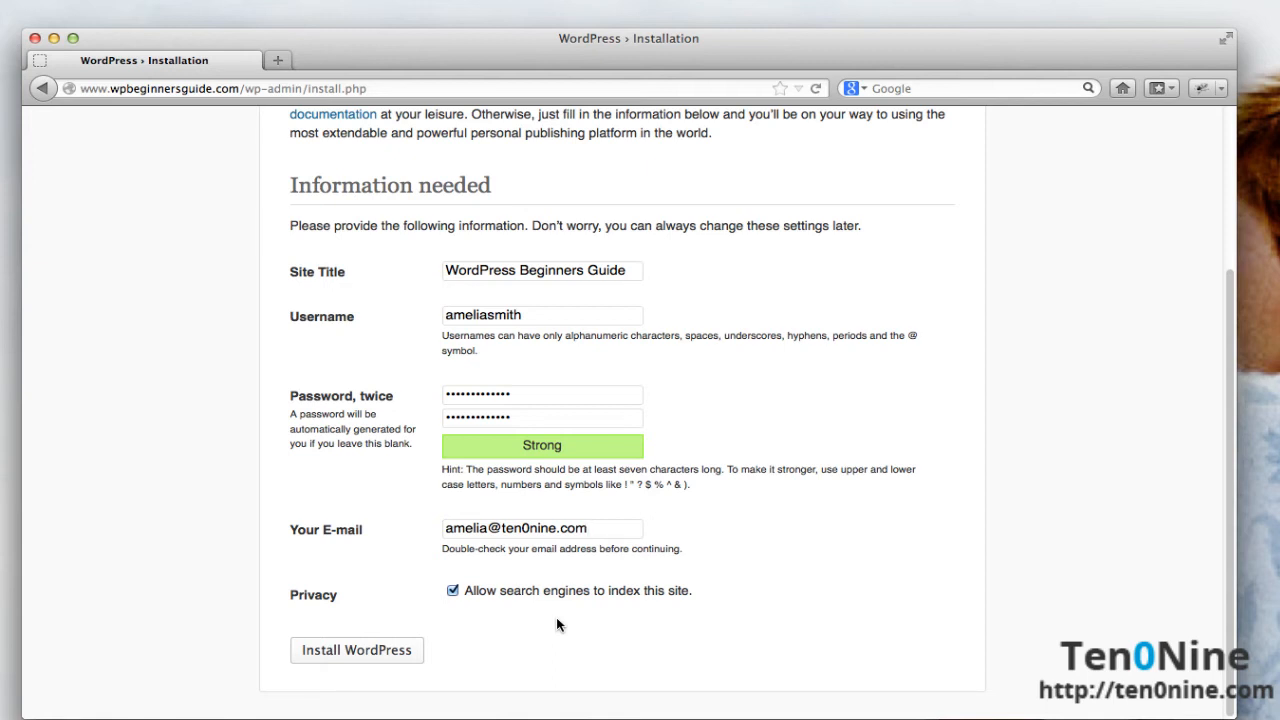
pyautogui.moveTo(460, 636)
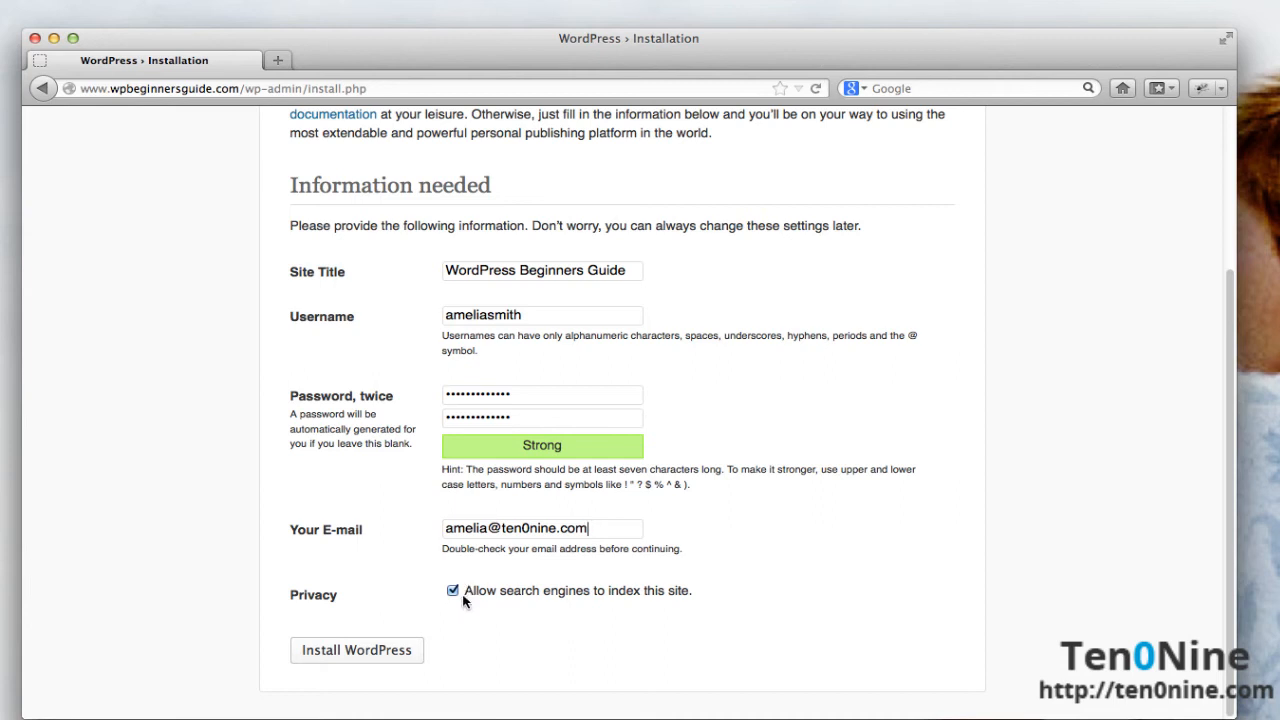
pyautogui.moveTo(448, 608)
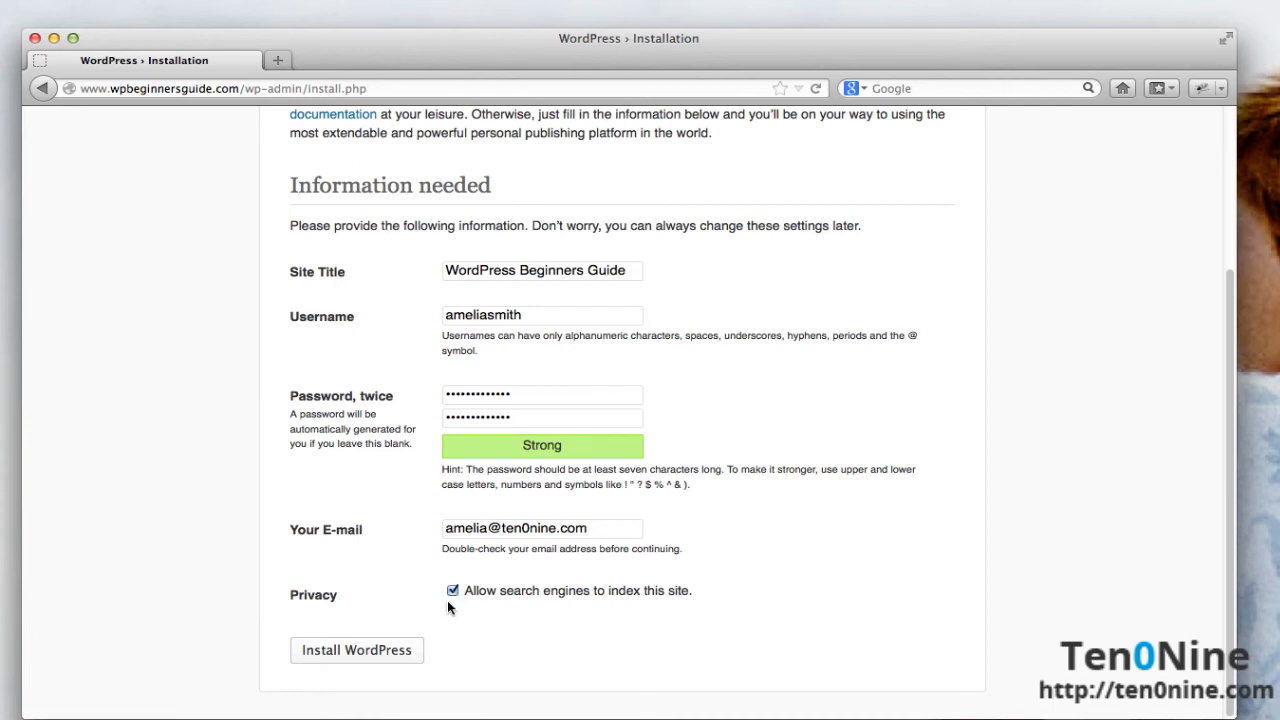
pyautogui.moveTo(356, 650)
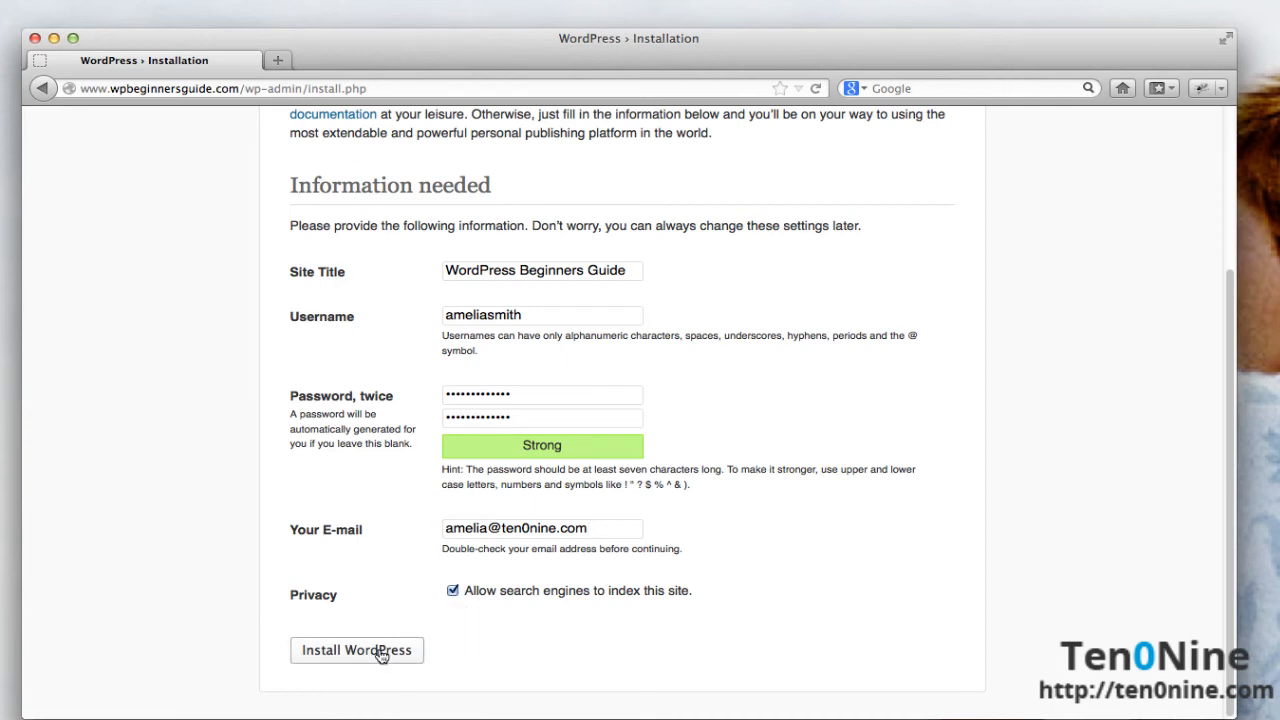
pyautogui.click(356, 650)
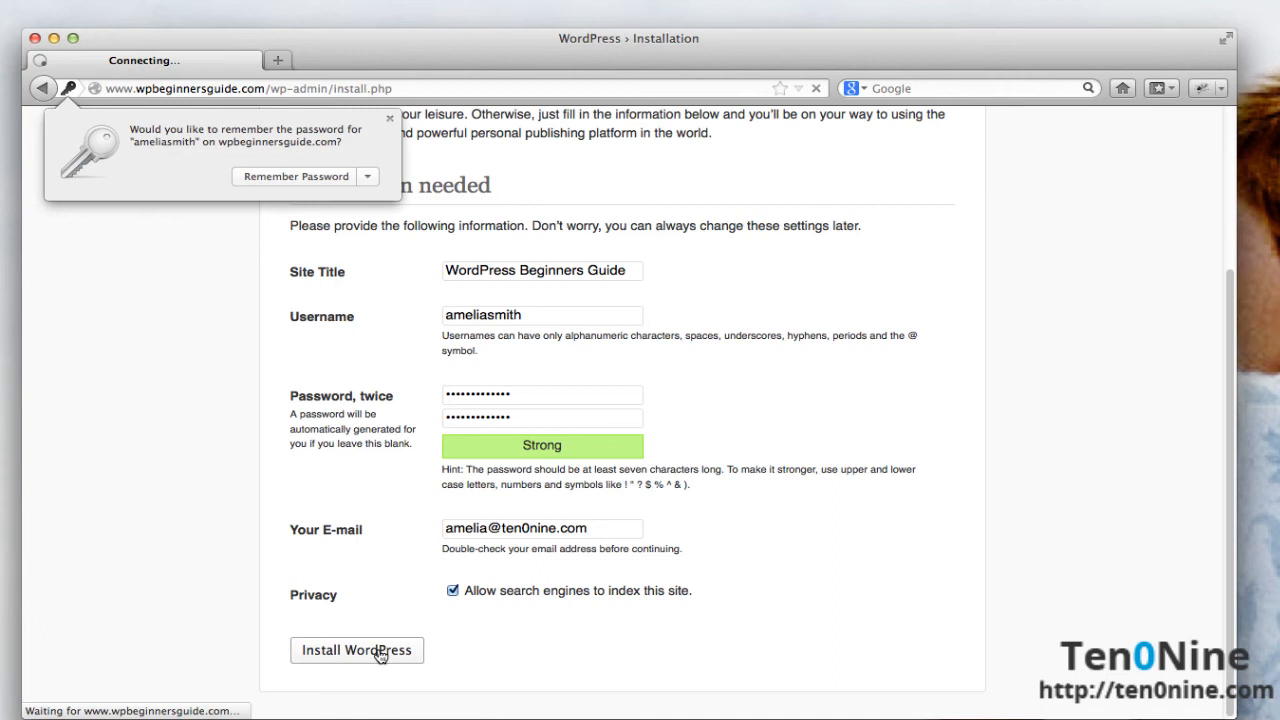
# Step: Dismiss the save-password prompt, note the admin username on the Success page, and go to Log In
pyautogui.click(356, 650)
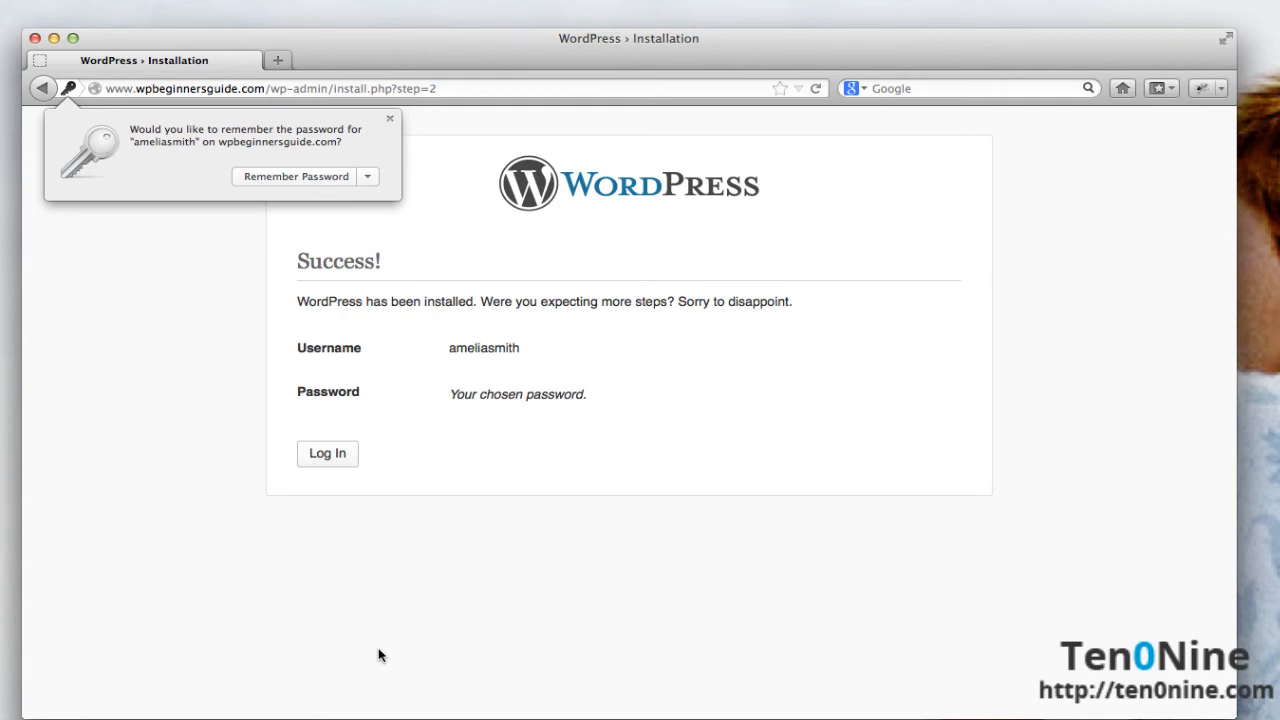
pyautogui.click(388, 118)
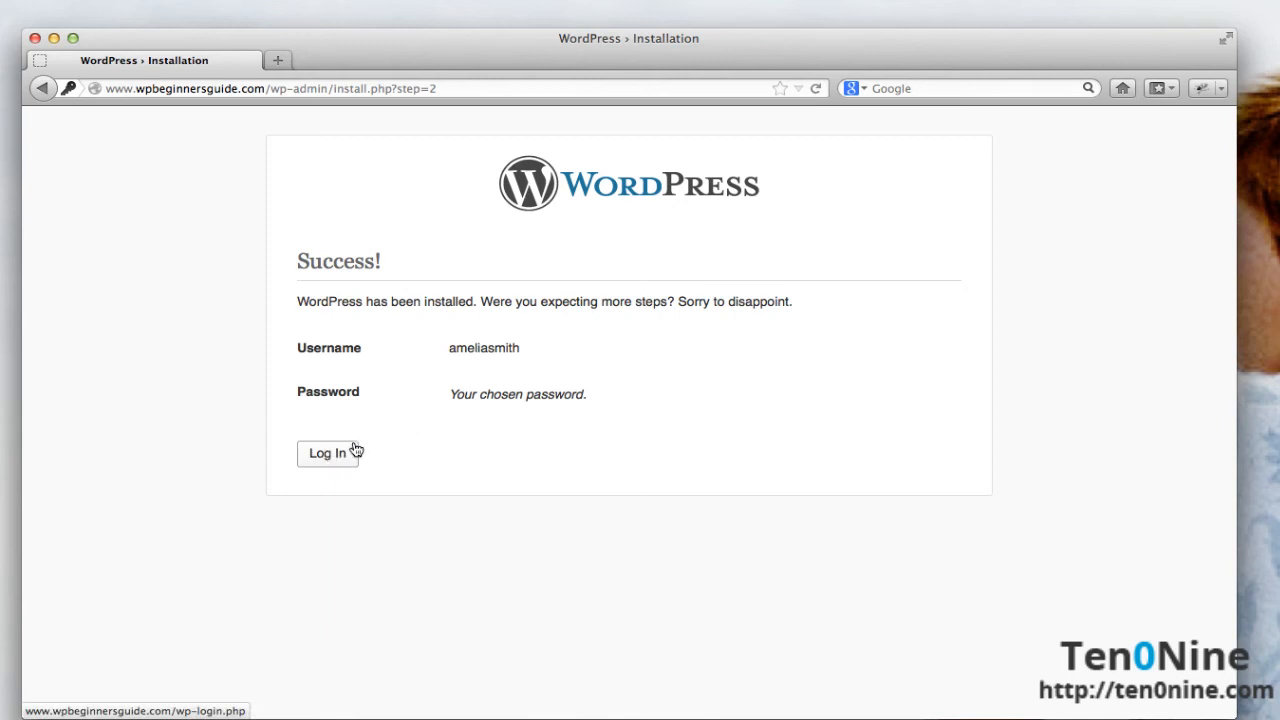
pyautogui.doubleClick(484, 348)
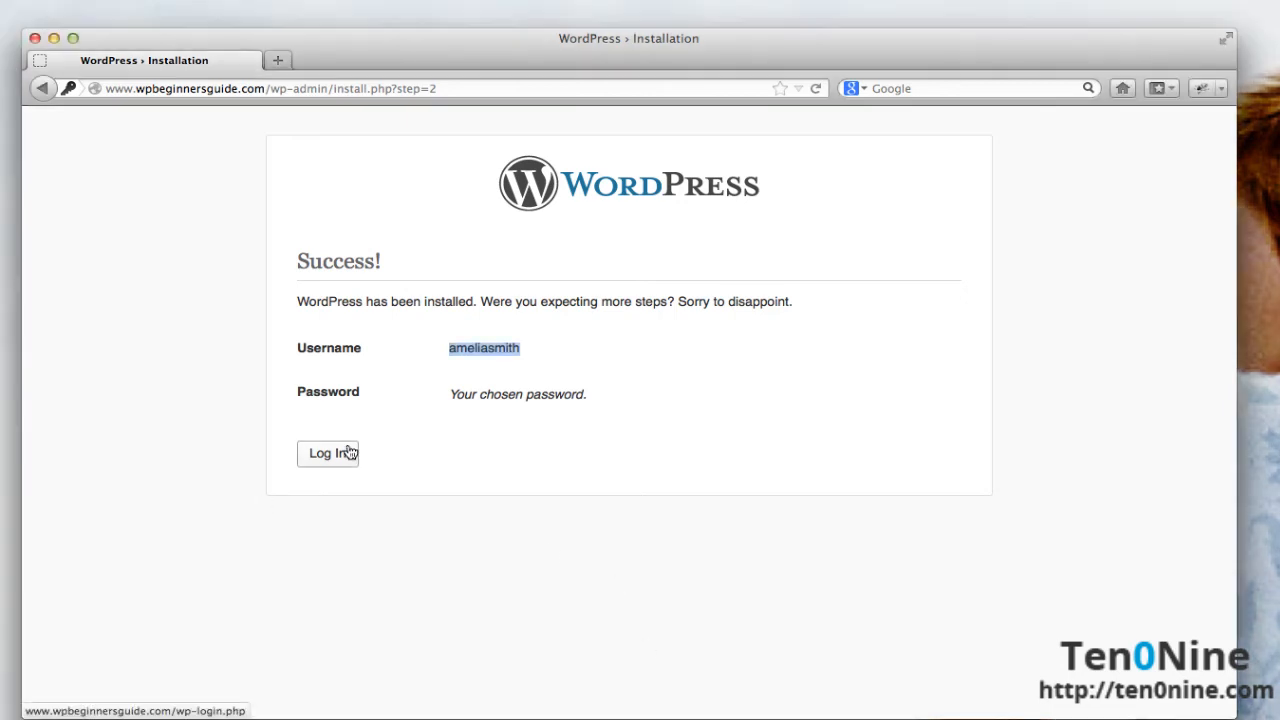
pyautogui.click(328, 452)
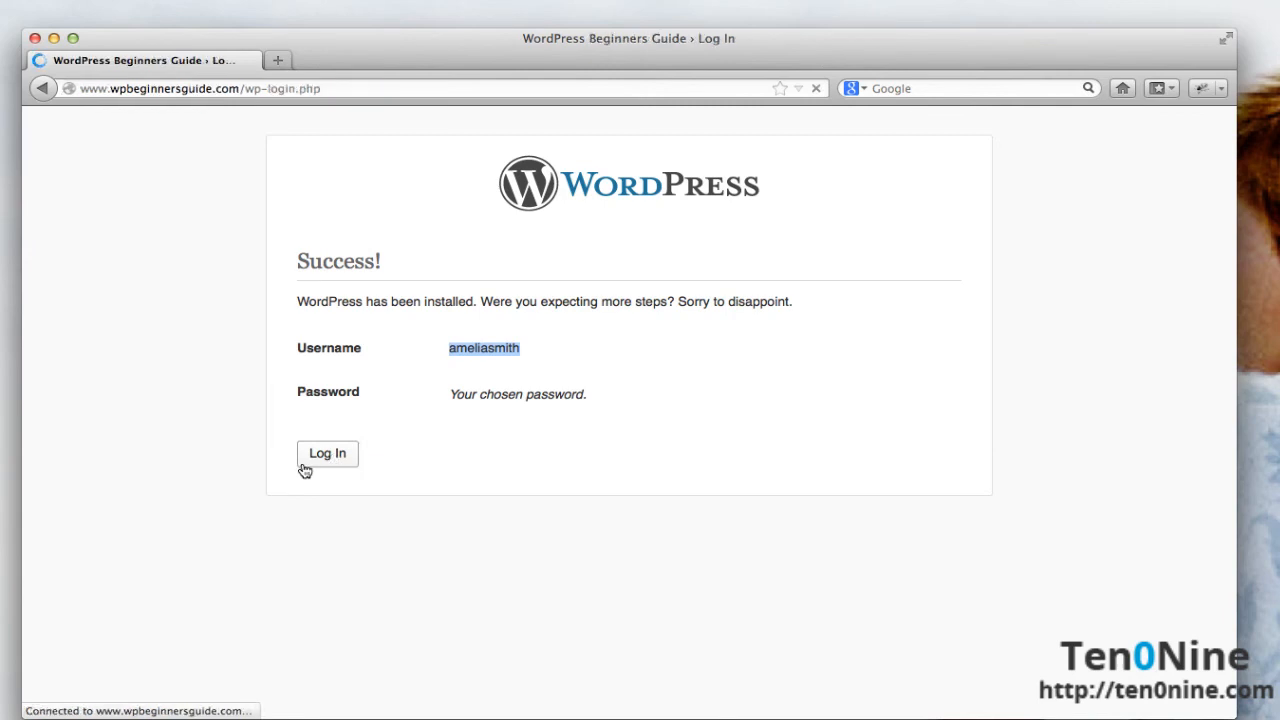
# Step: Open the 'Back to WordPress Beginners Guide' link in a new tab and switch to it
pyautogui.click(328, 452)
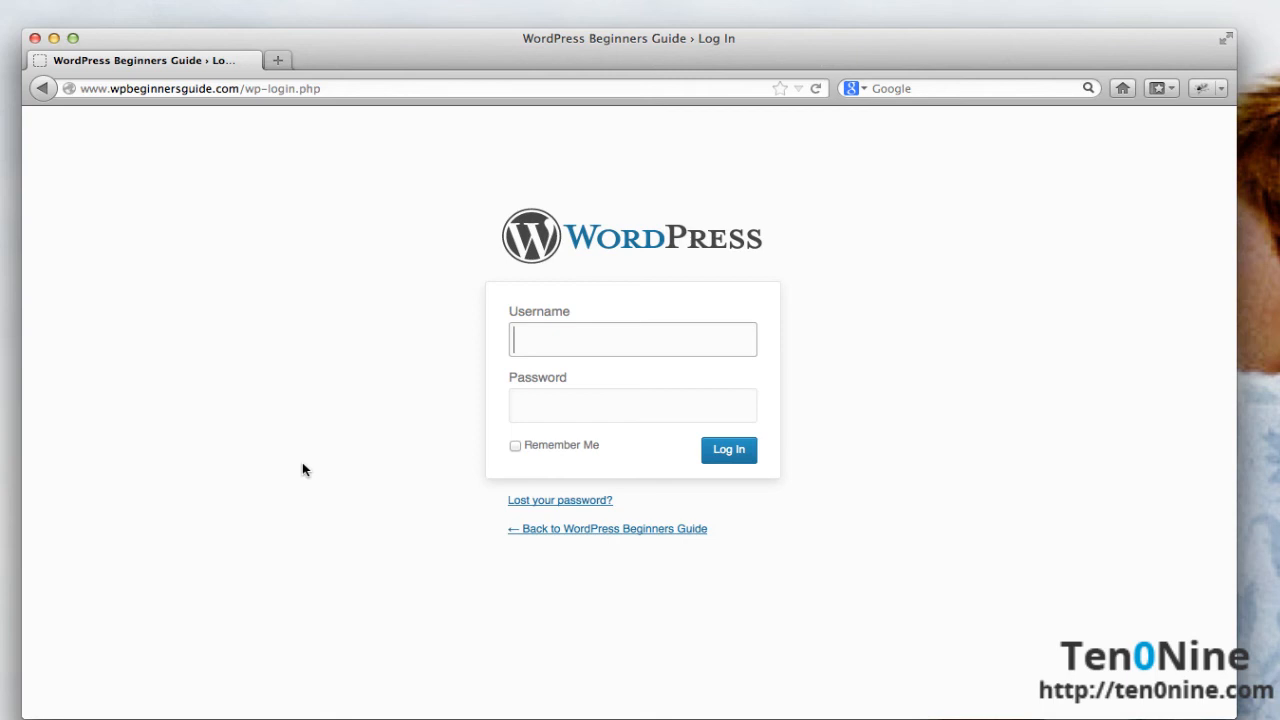
pyautogui.moveTo(332, 490)
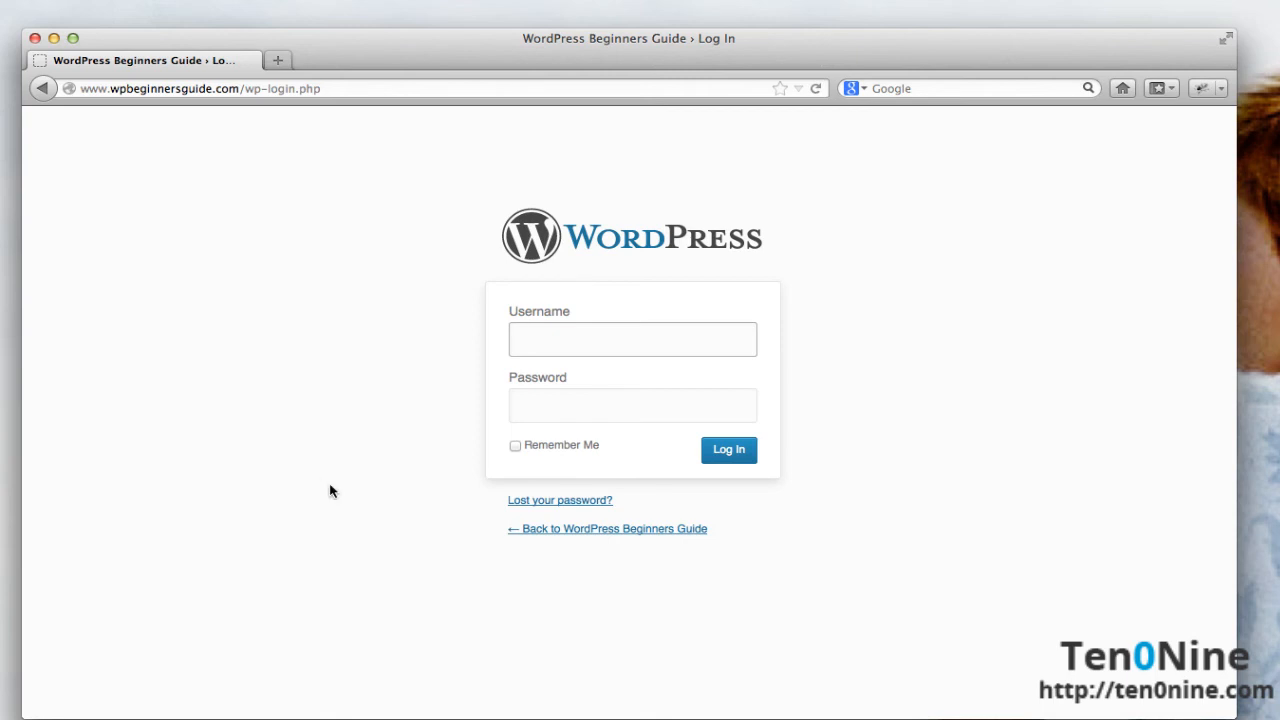
pyautogui.moveTo(534, 534)
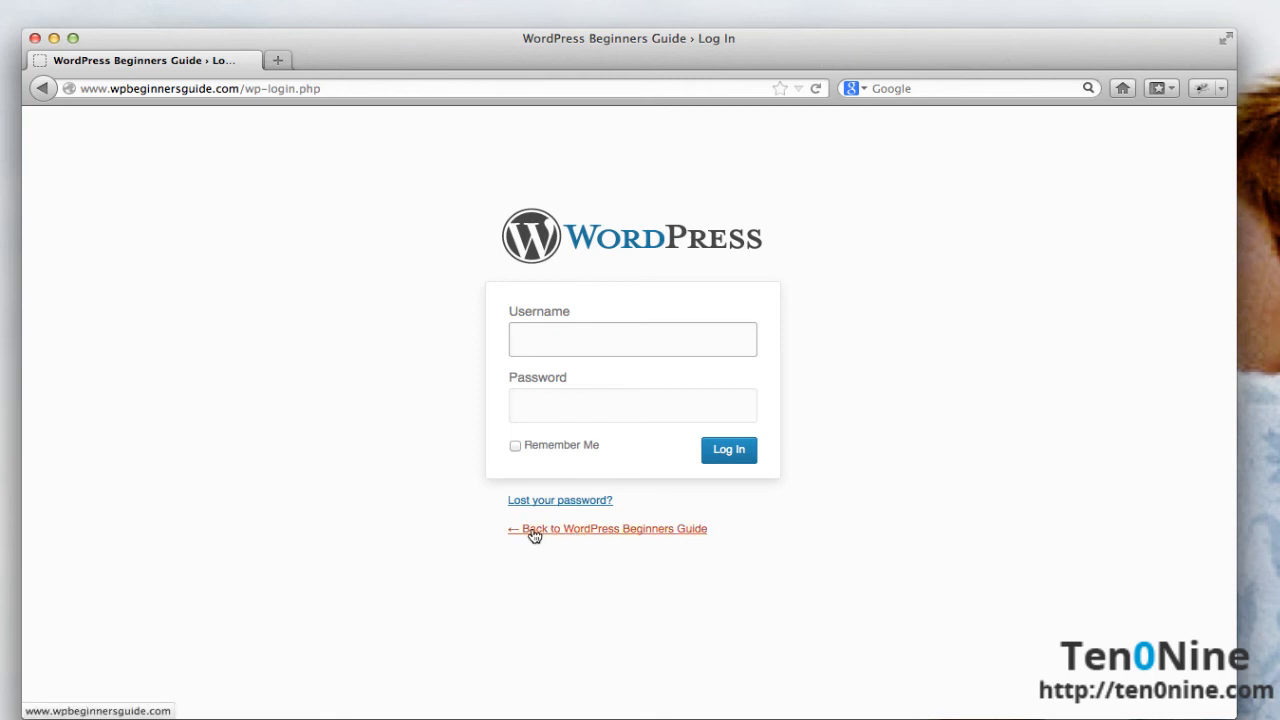
pyautogui.click(632, 340)
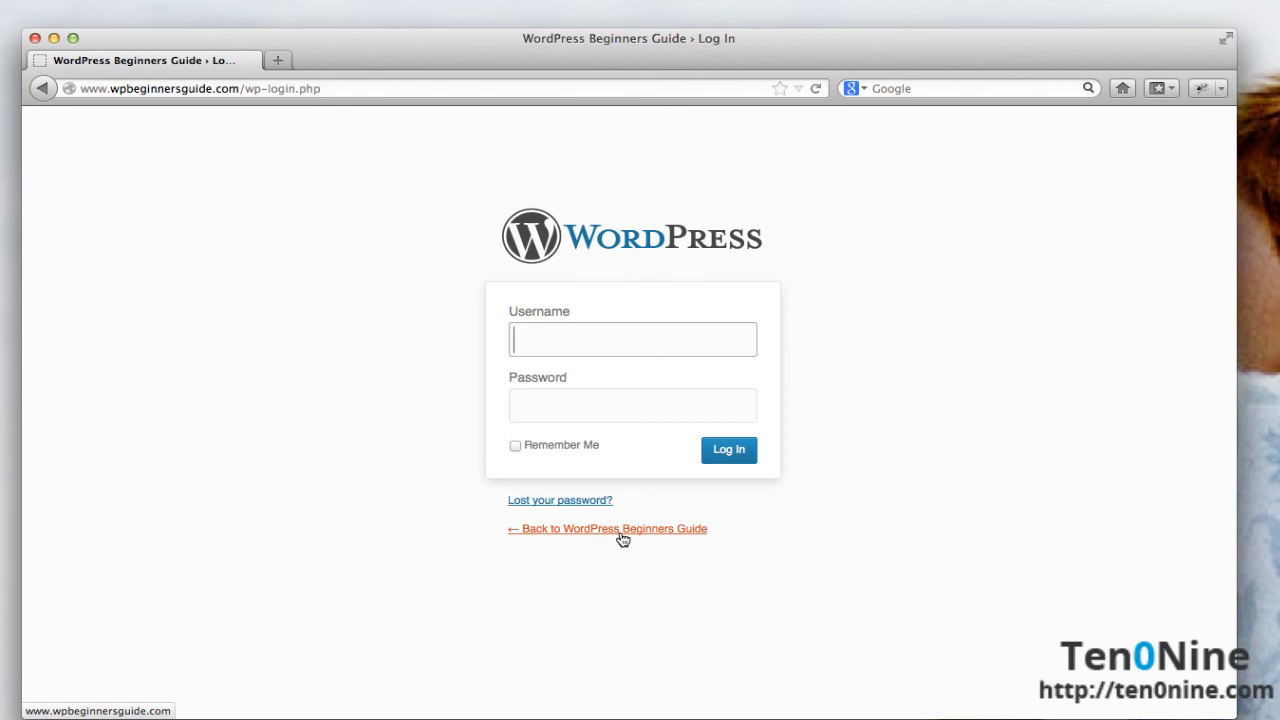
pyautogui.click(608, 528)
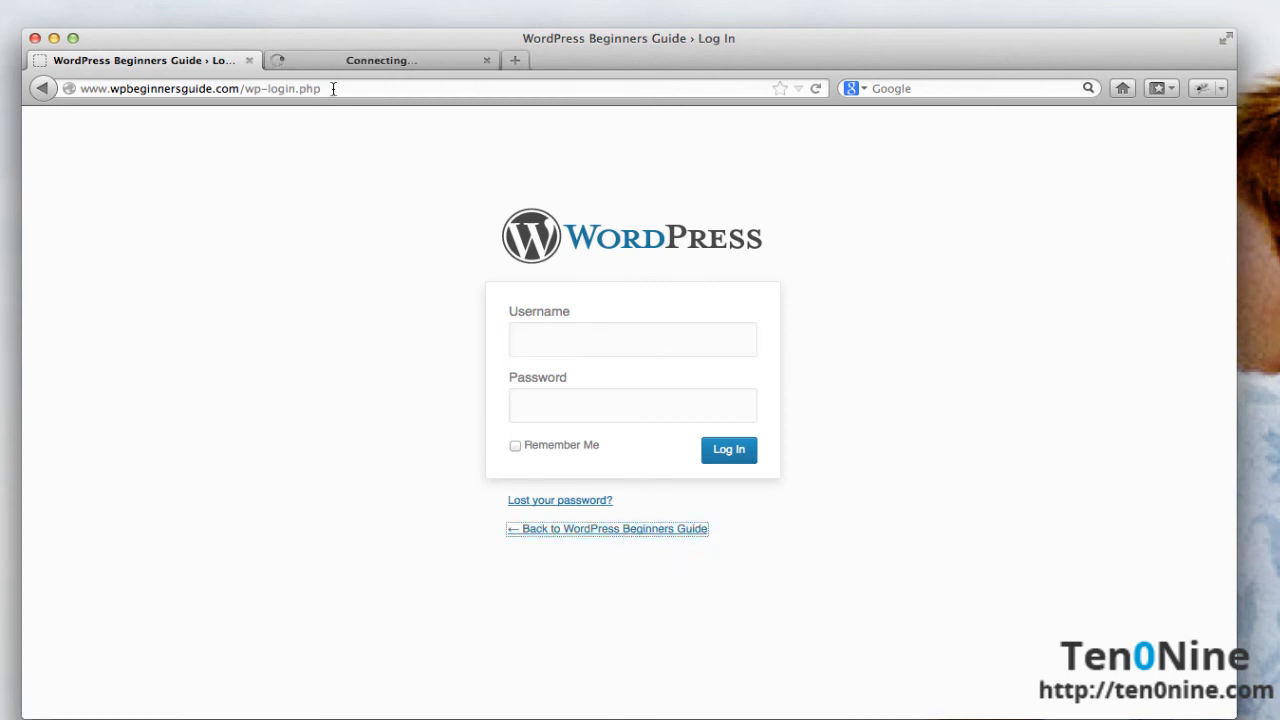
pyautogui.click(608, 528)
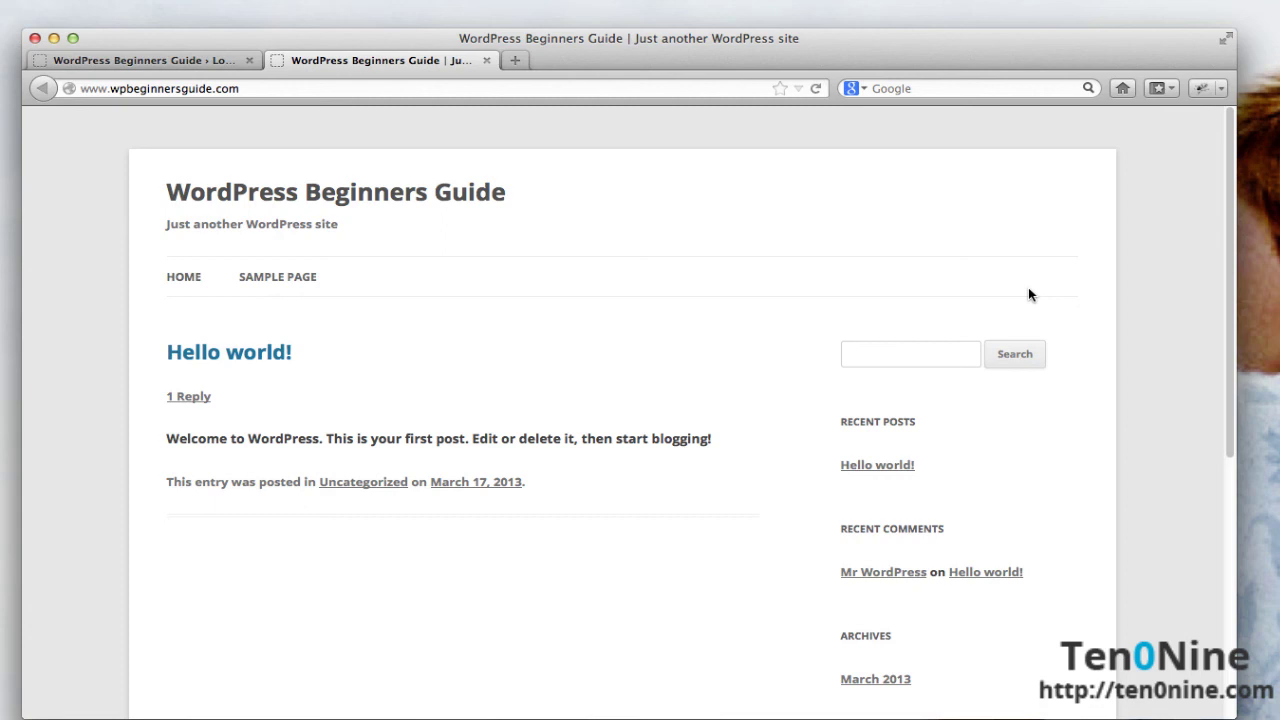
# Step: Select the site's address in the bar while viewing the Hello world front page
pyautogui.click(158, 88)
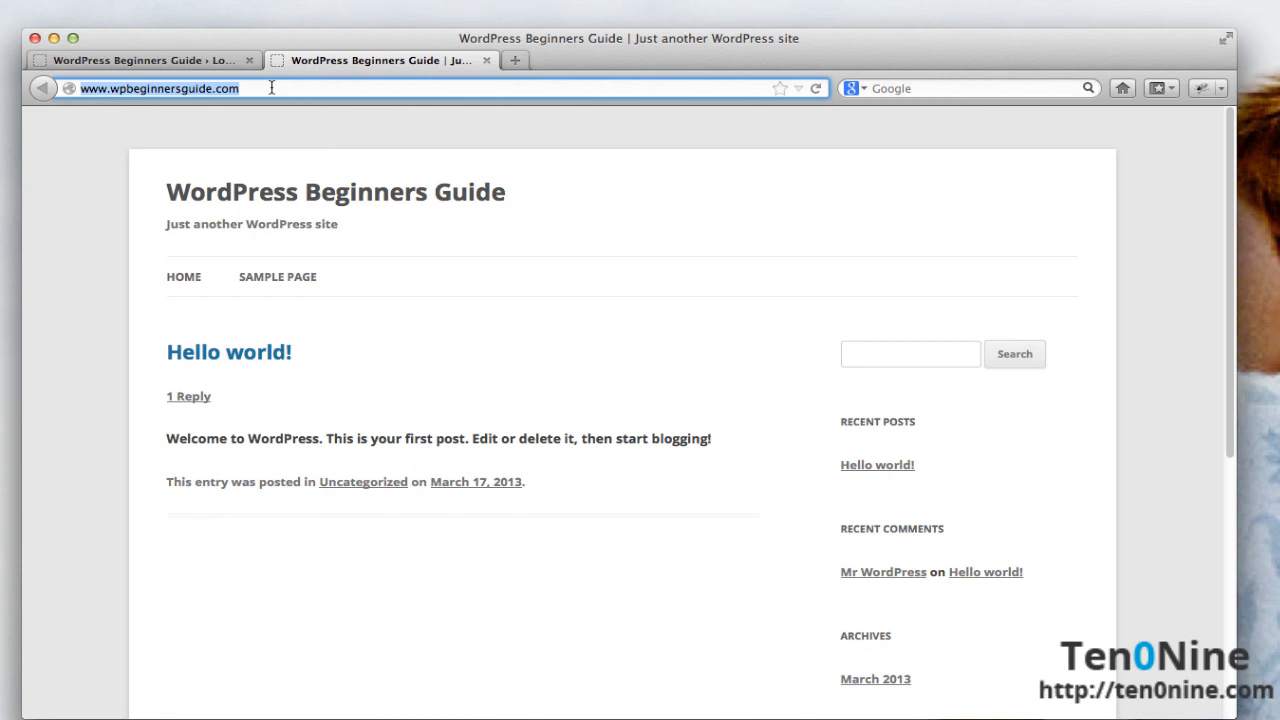
pyautogui.moveTo(228, 352)
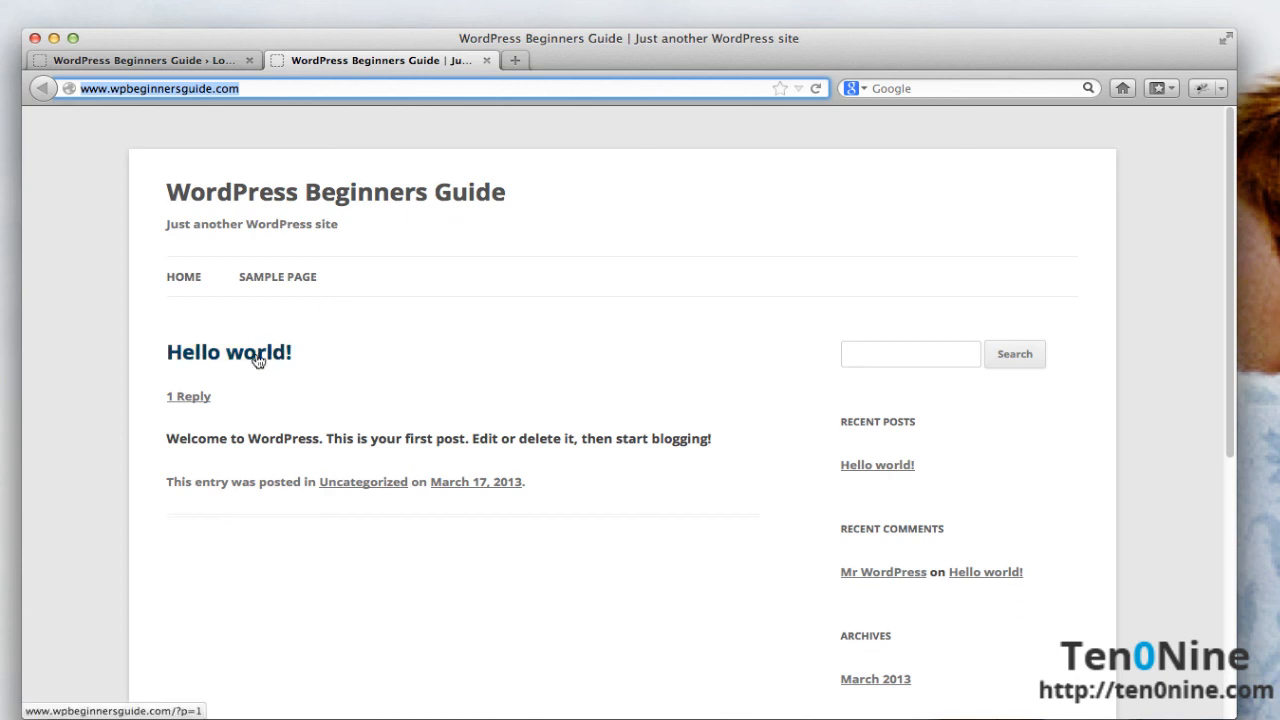
pyautogui.moveTo(324, 368)
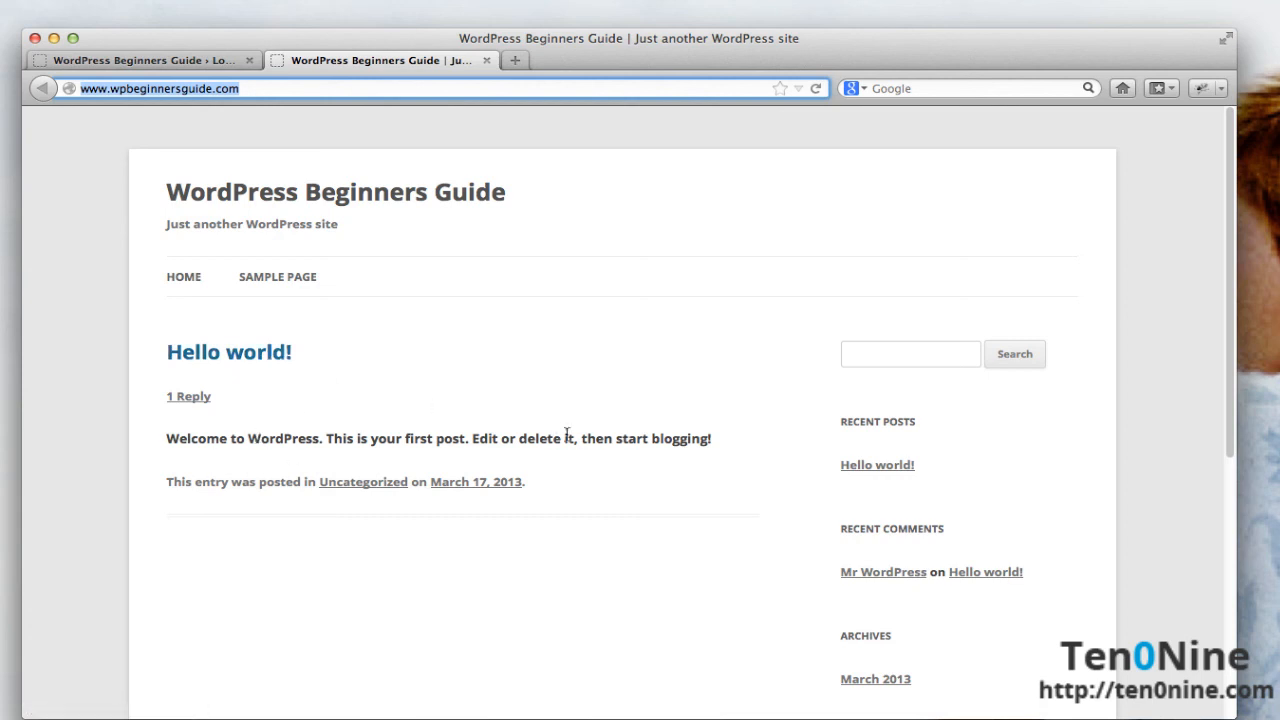
pyautogui.moveTo(648, 440)
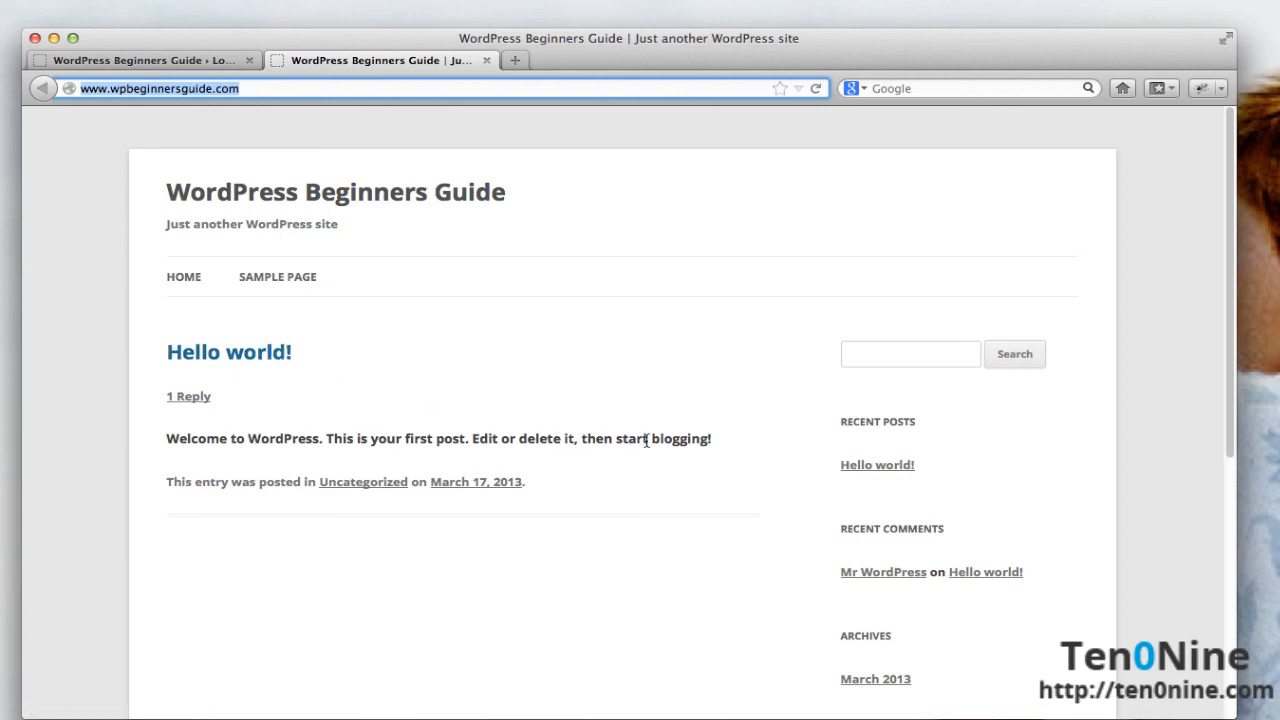